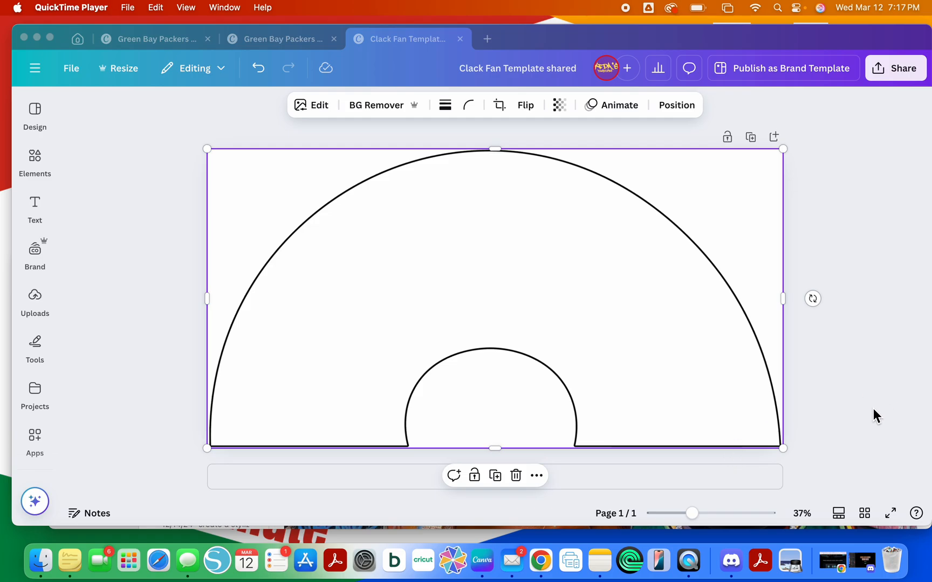
mouse_move(691, 119)
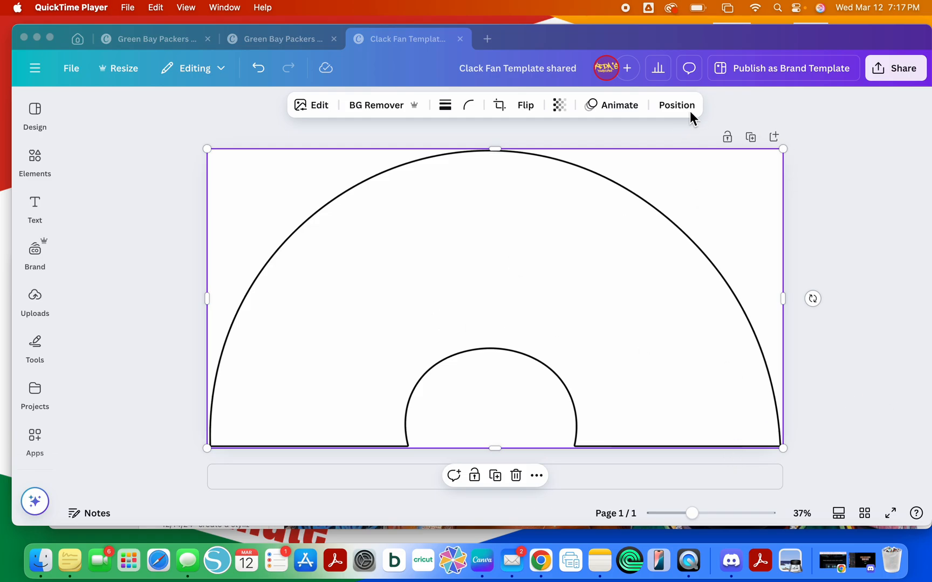
Try a yellow page background, undo it, then set the fan outline's transparency to 42.
left_click(676, 106)
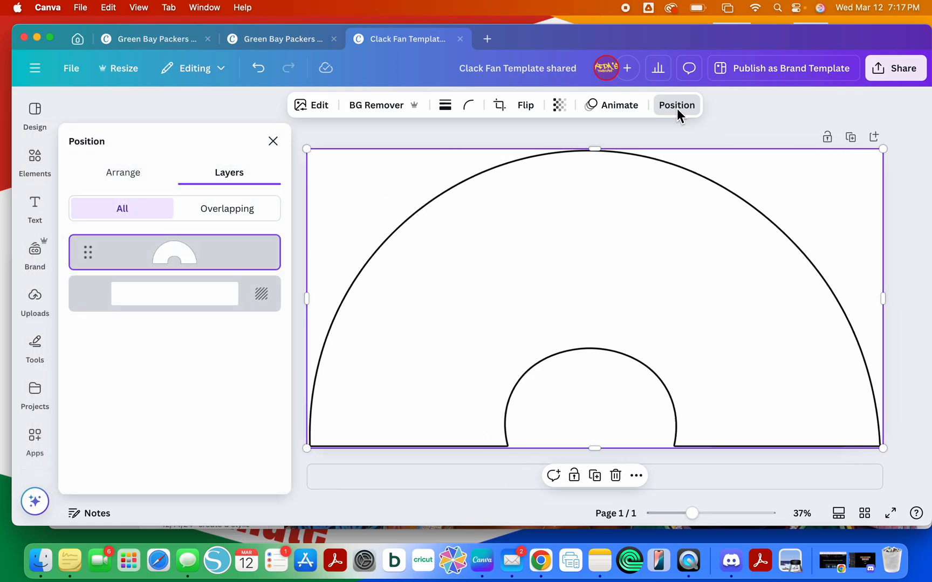
mouse_move(479, 327)
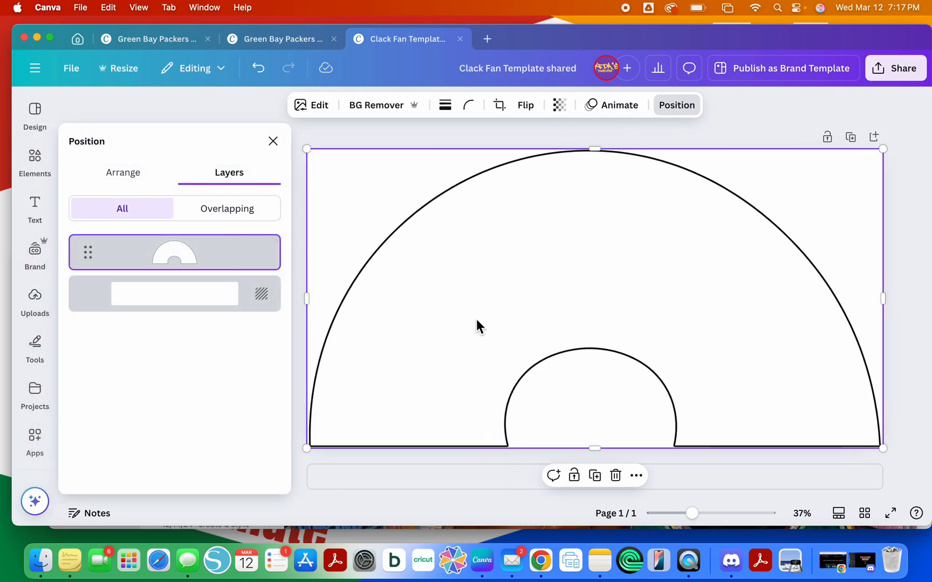
mouse_move(178, 267)
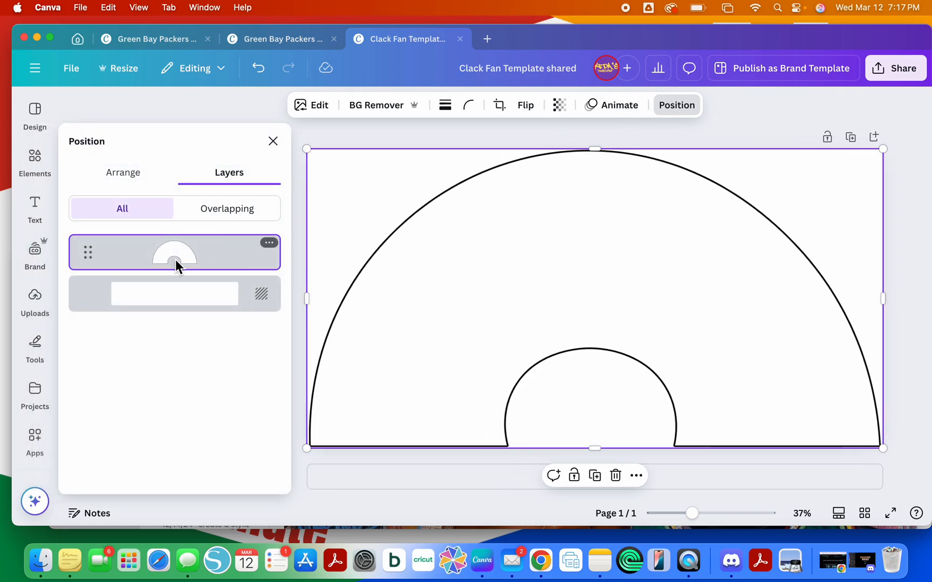
left_click(174, 293)
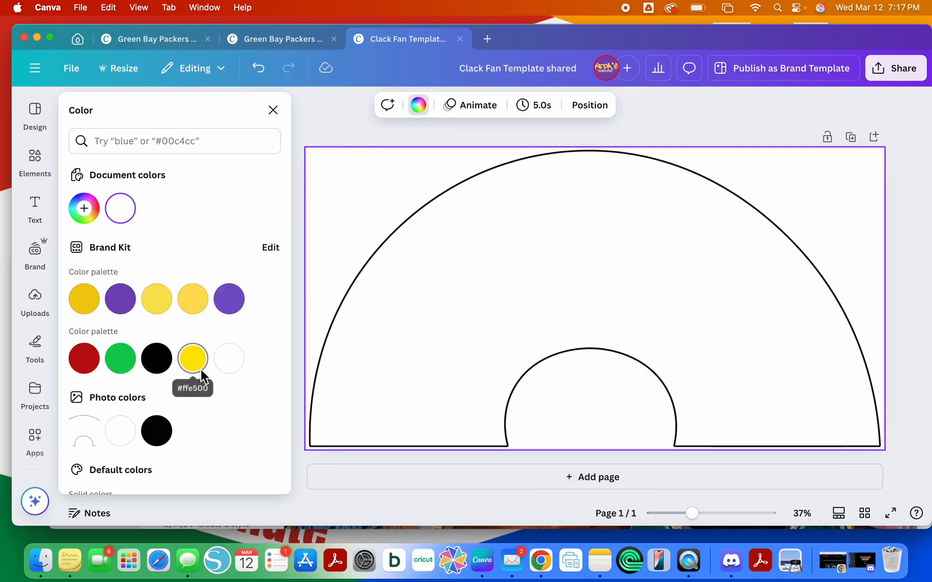
left_click(192, 358)
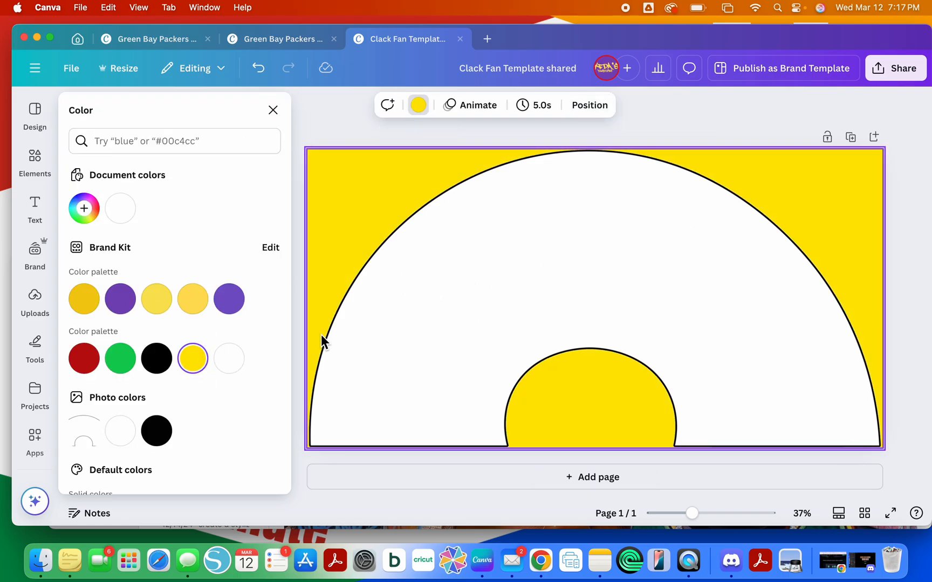
mouse_move(573, 318)
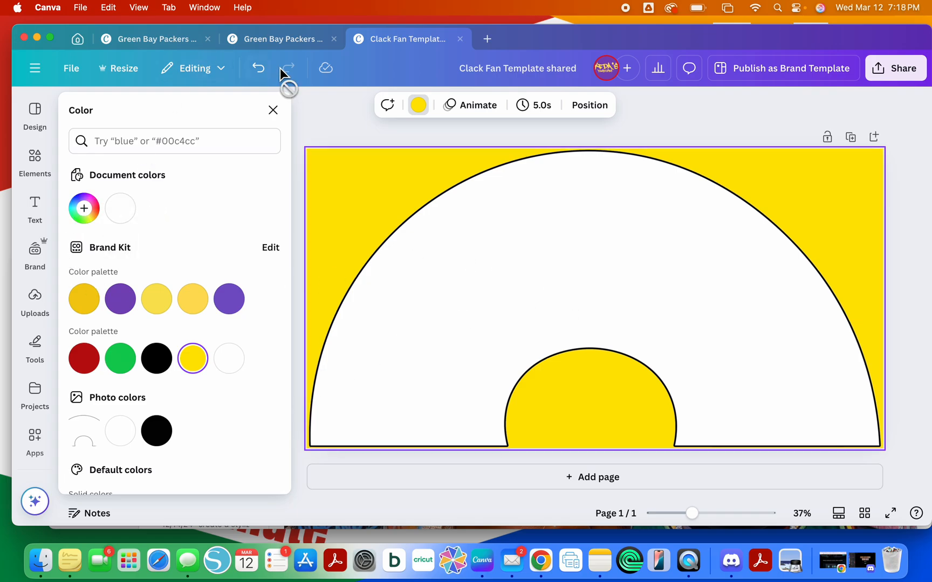
left_click(228, 358)
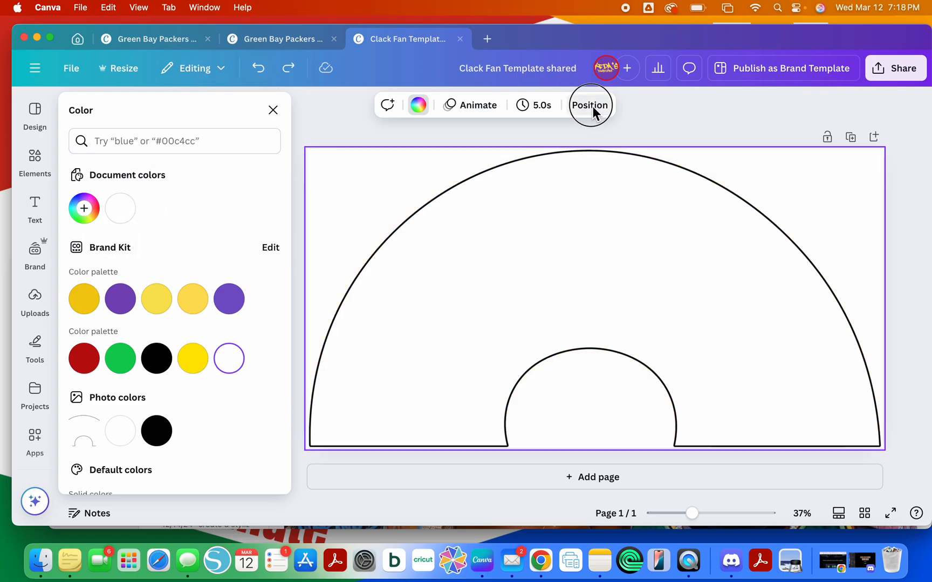
left_click(589, 104)
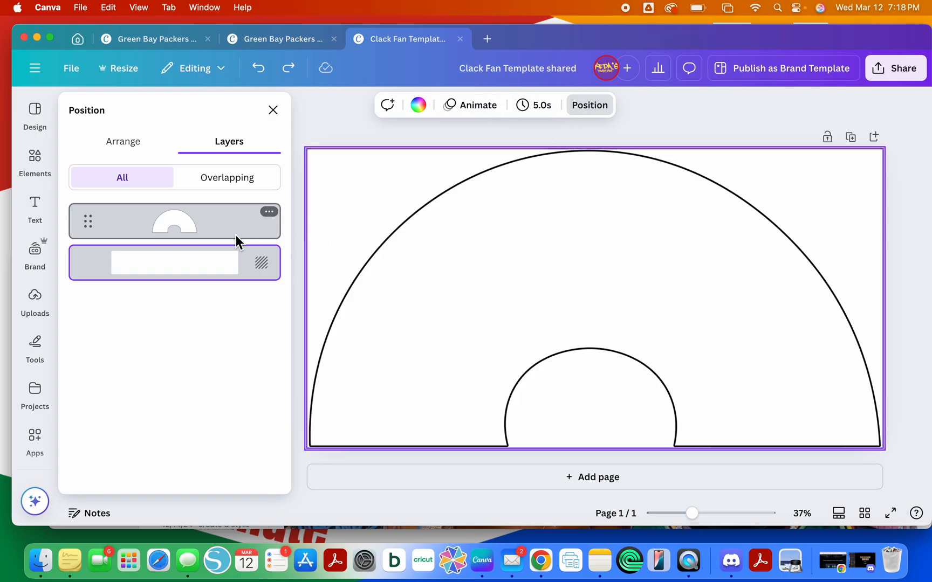
left_click(558, 105)
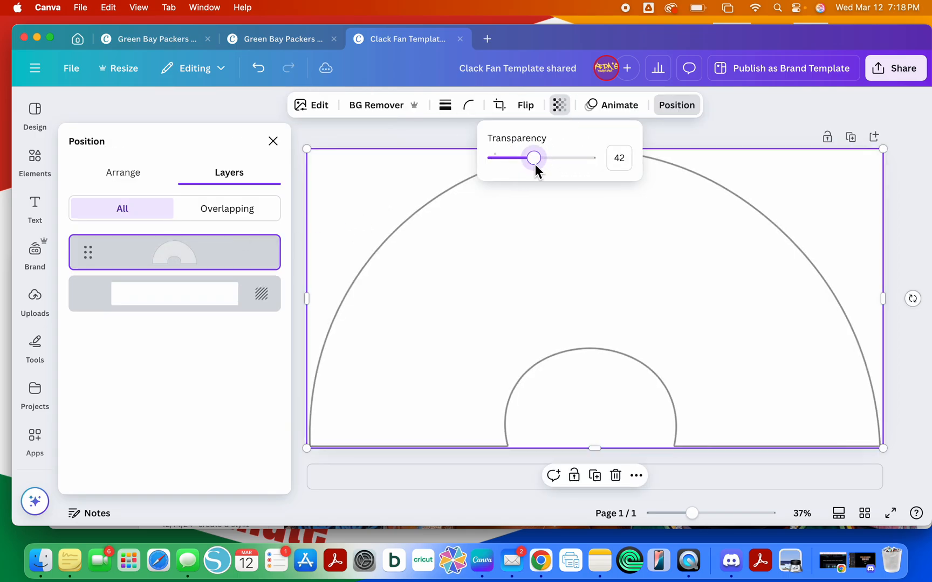
mouse_move(764, 116)
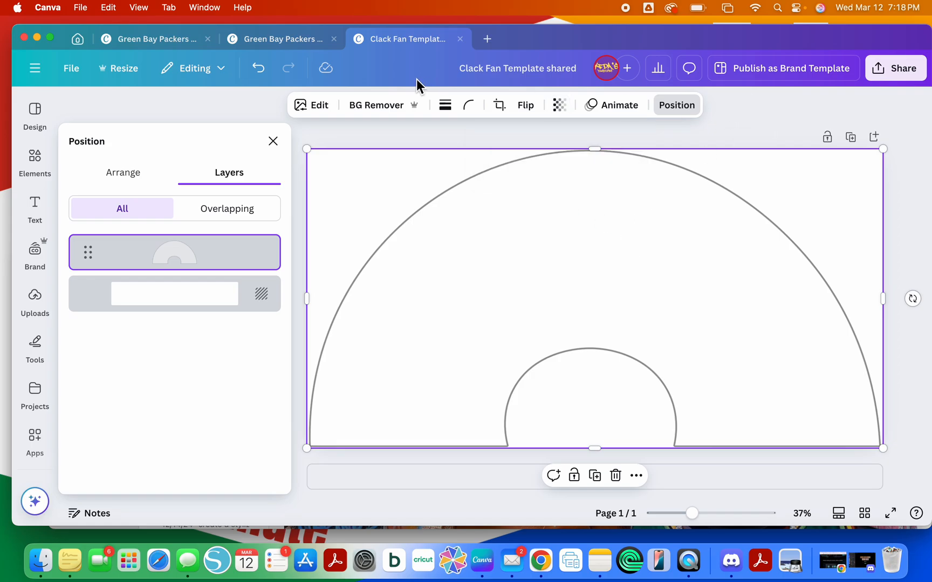
mouse_move(464, 51)
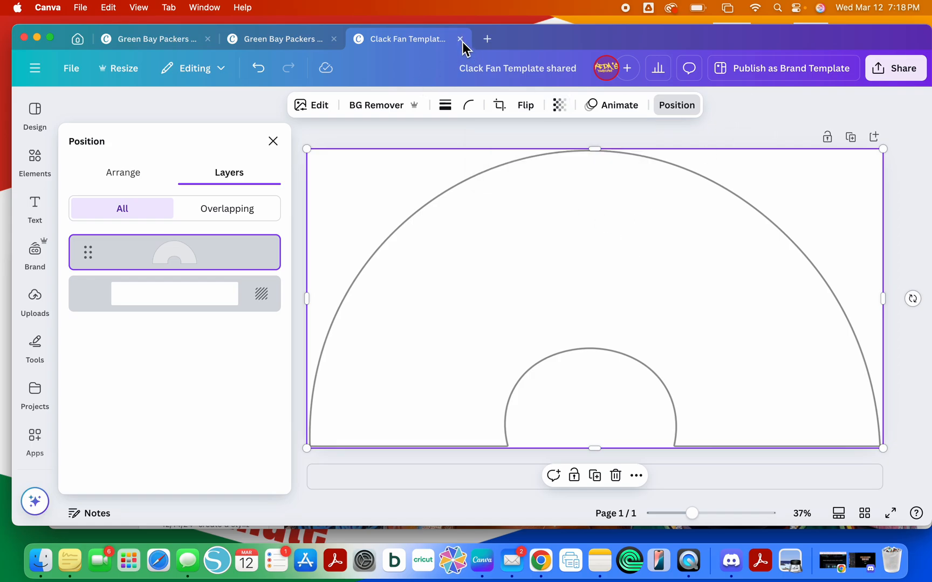
In the Packers Giants fan design, set the fan outline's transparency to 25.
left_click(459, 39)
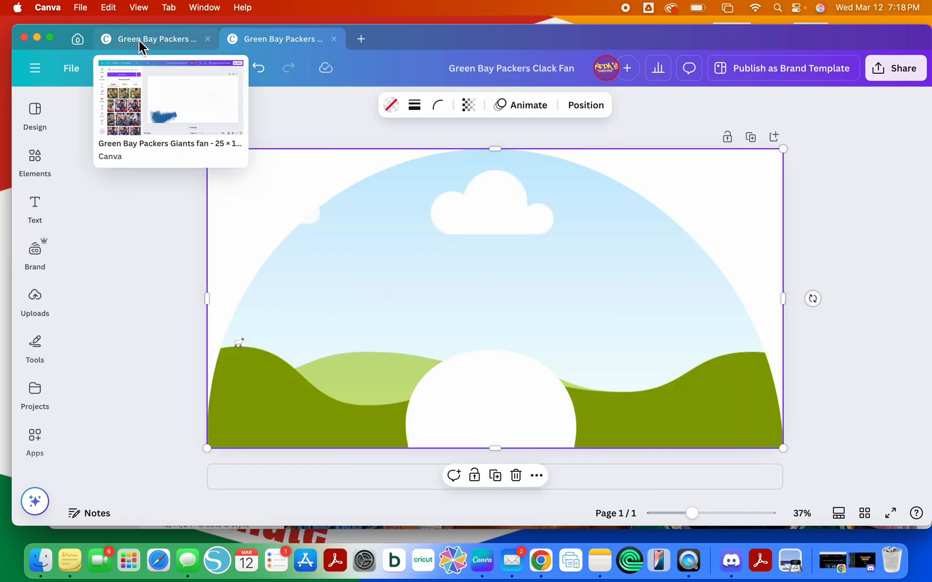
mouse_move(150, 46)
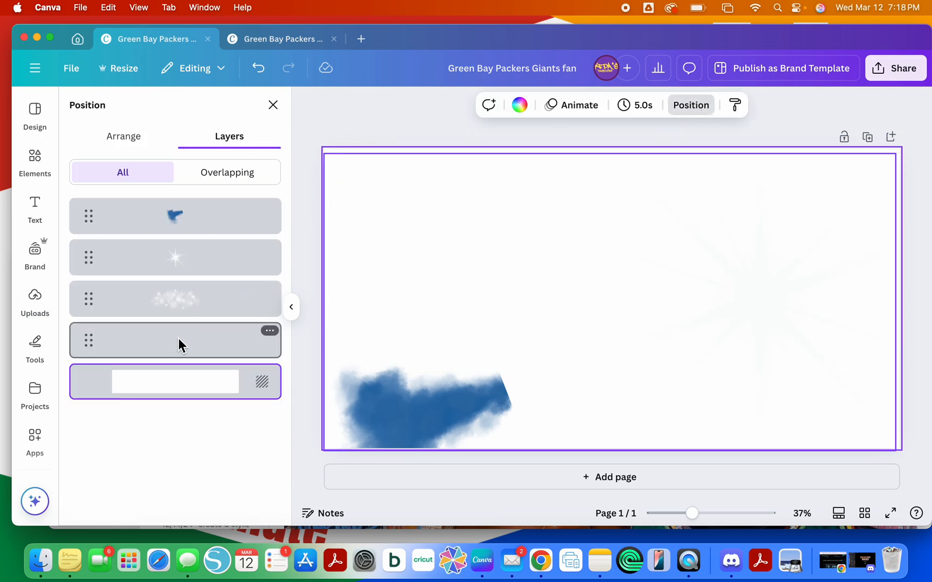
left_click(175, 340)
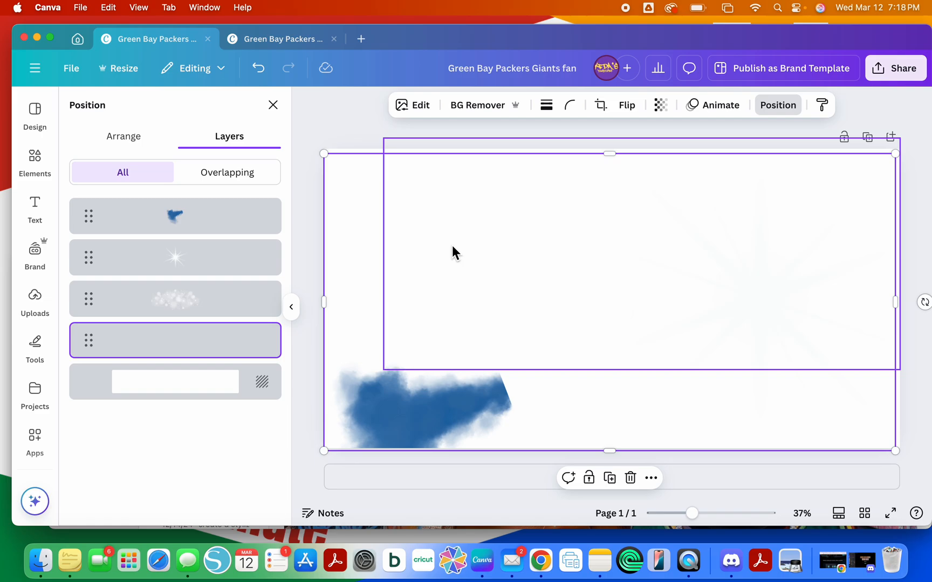
left_click(659, 105)
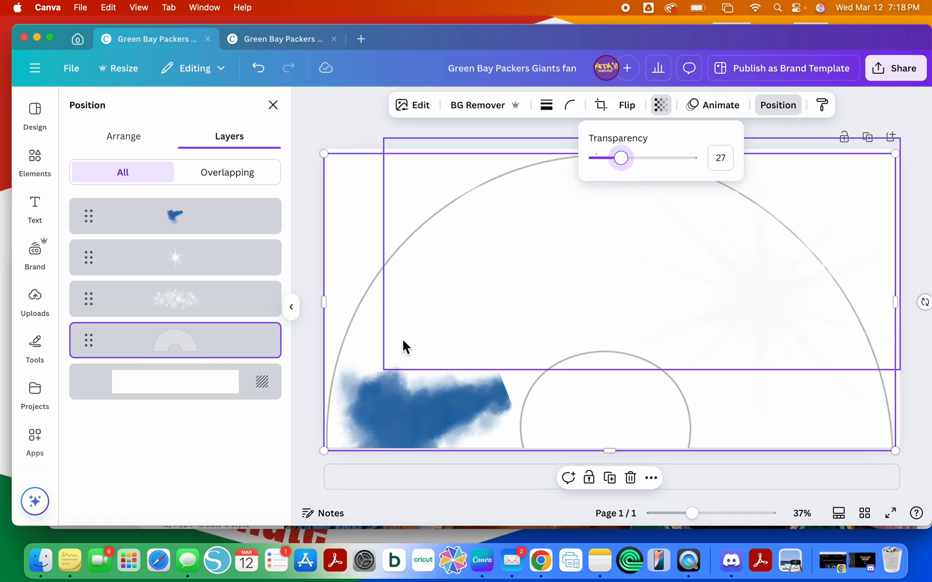
mouse_move(511, 278)
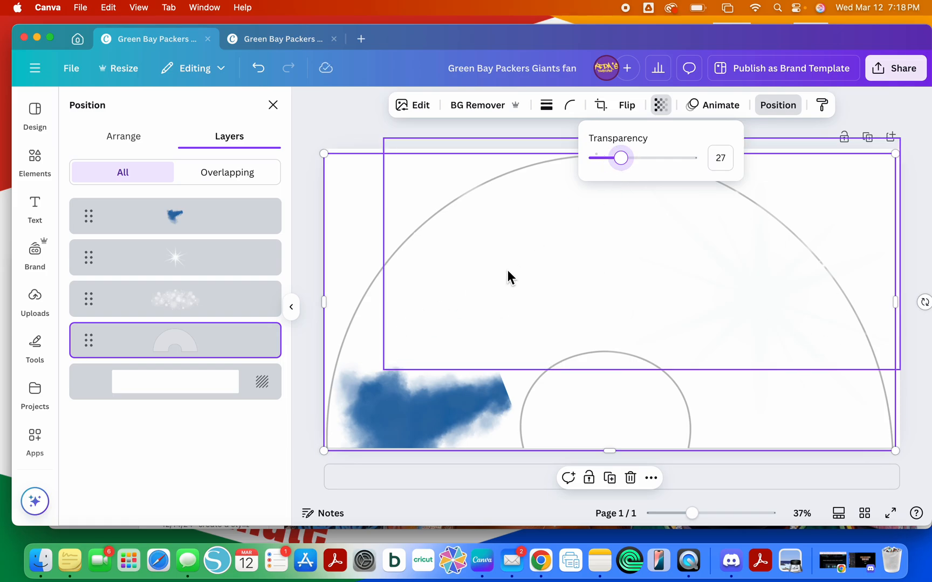
mouse_move(623, 168)
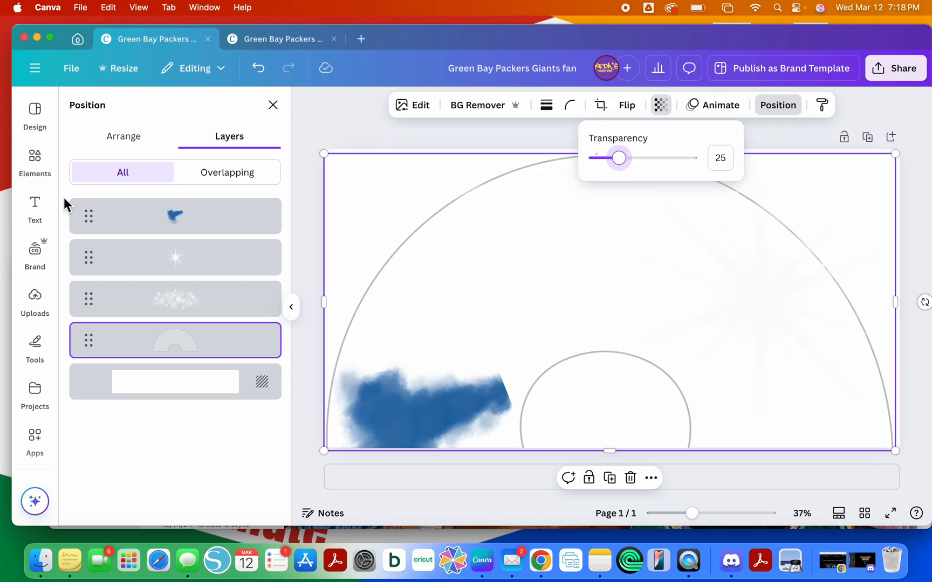
left_click(35, 302)
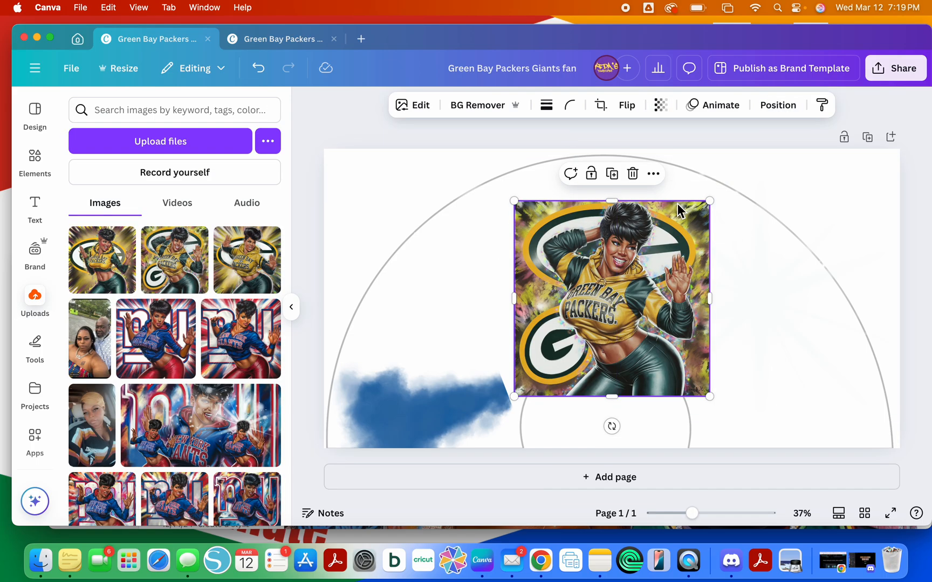
Make the Packers artwork the page background, cropped to show the G logo and torso.
left_click(653, 174)
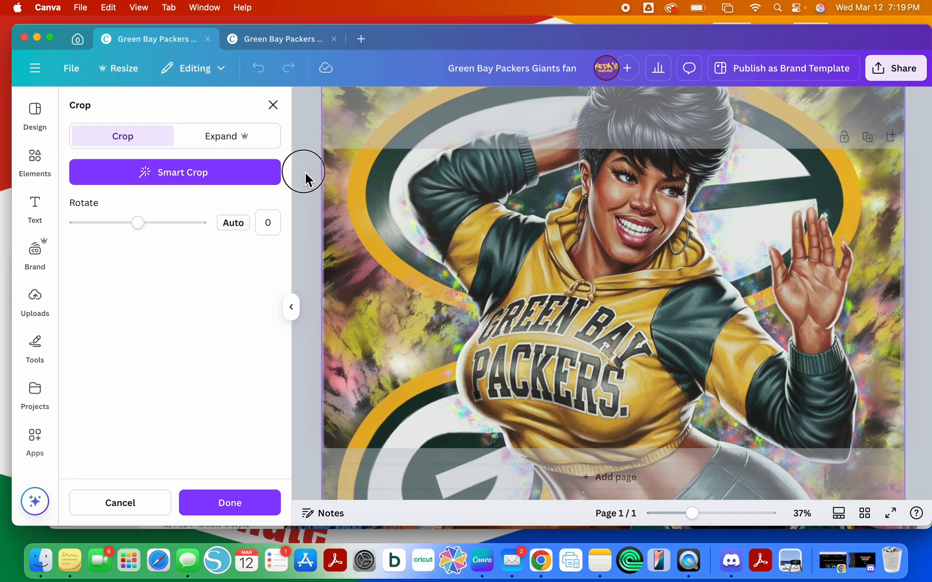
left_click(229, 502)
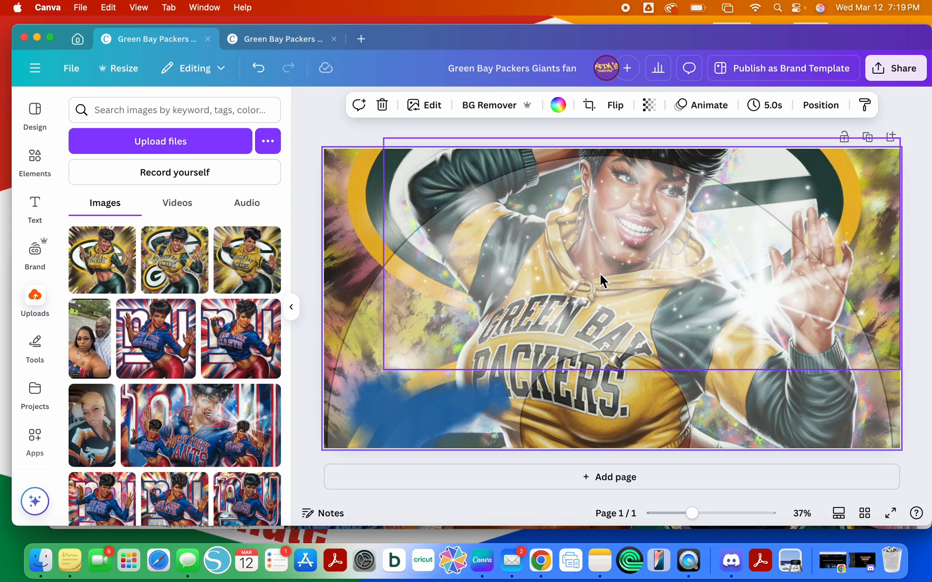
mouse_move(588, 284)
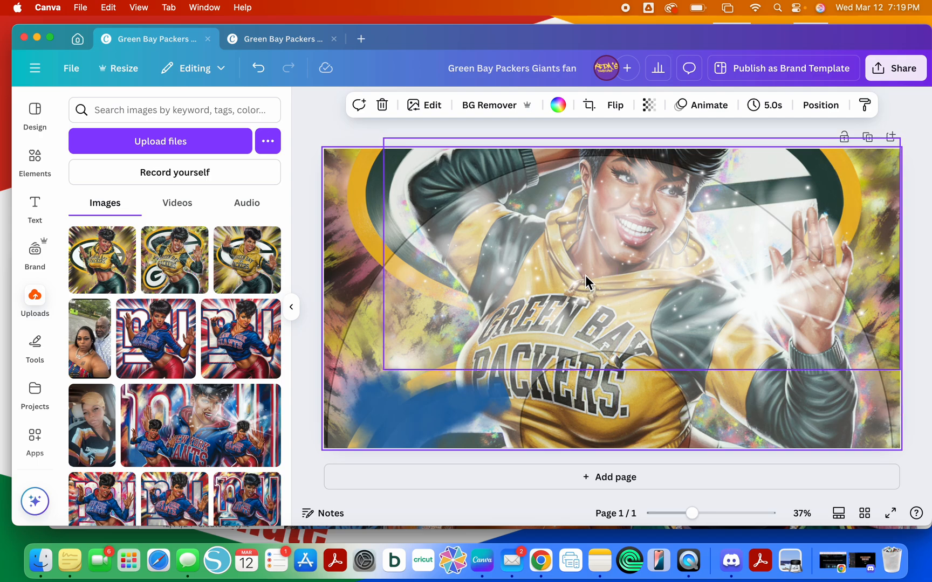
mouse_move(555, 286)
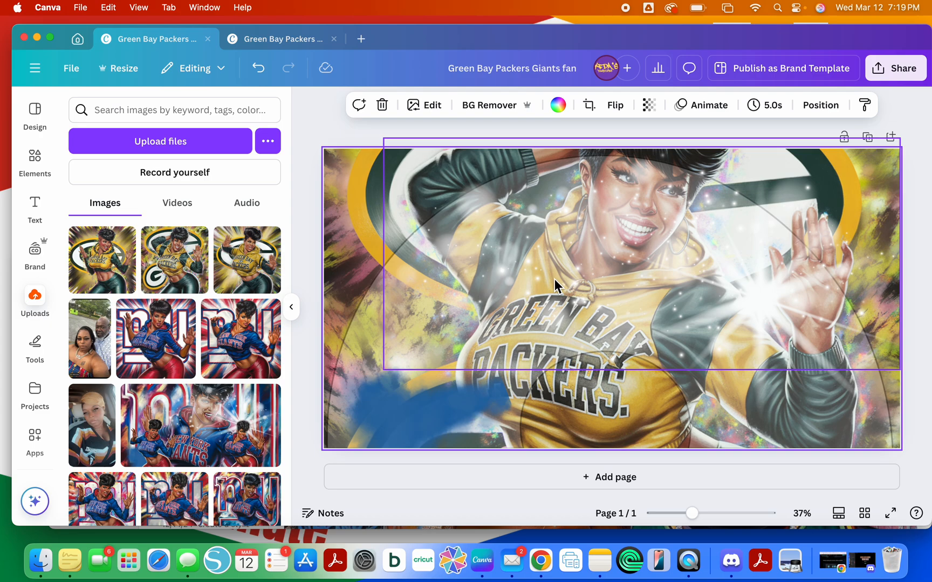
mouse_move(594, 280)
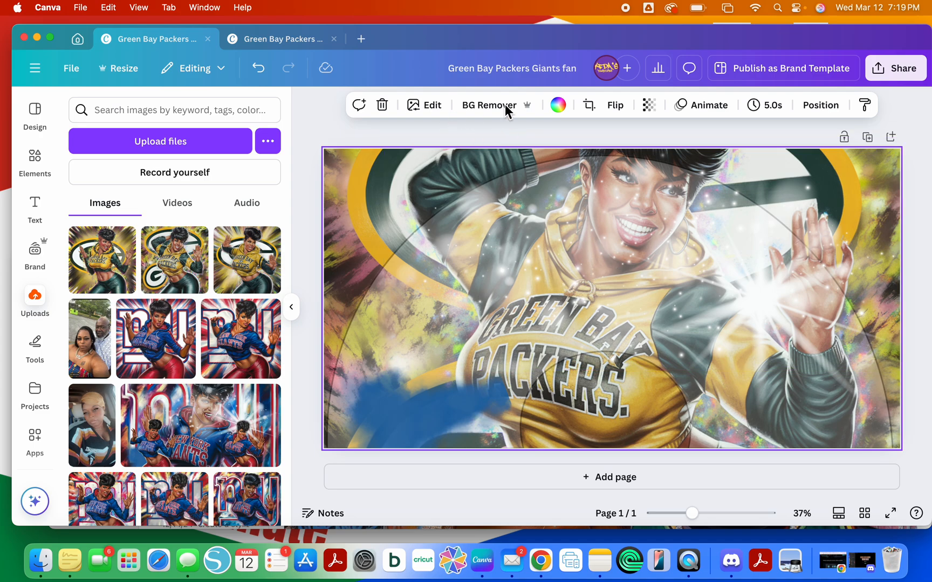
left_click(588, 105)
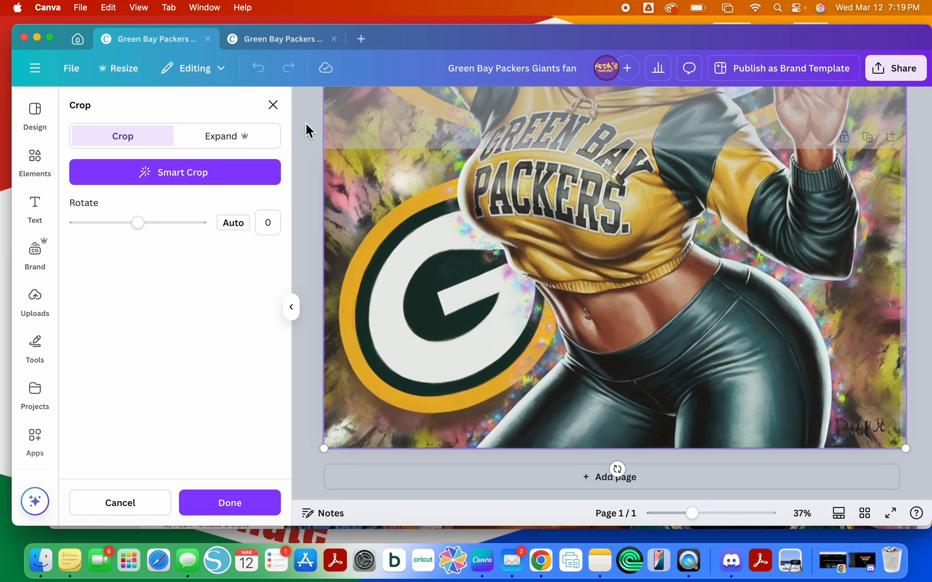
left_click(229, 502)
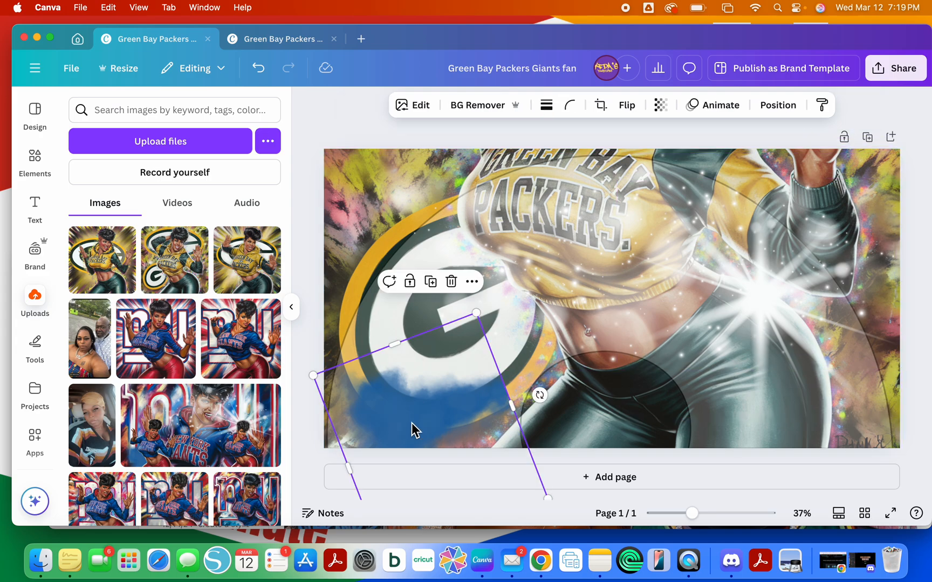
Tint the blue paint smudge with a custom duotone: highlights #1B322B, shadows #1C2D26.
left_click(413, 105)
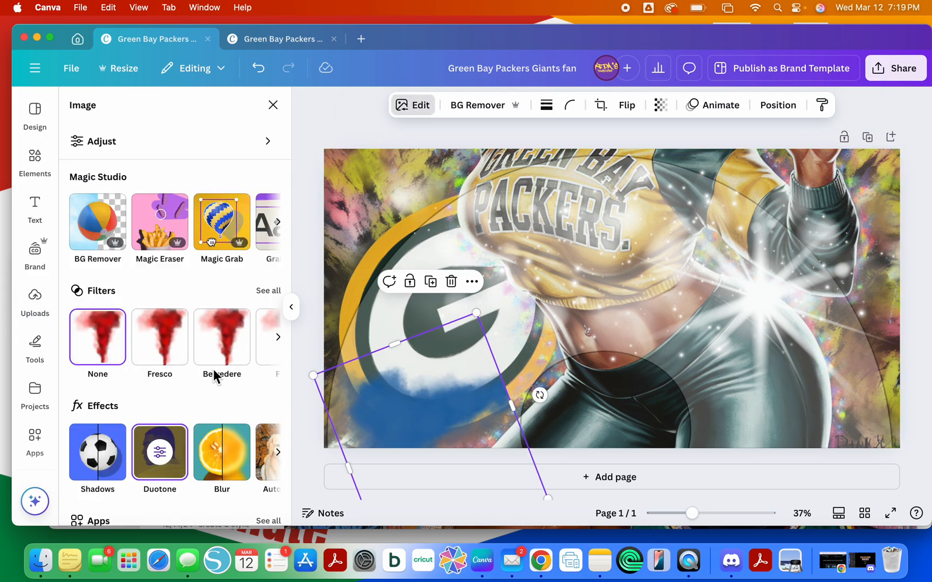
left_click(160, 452)
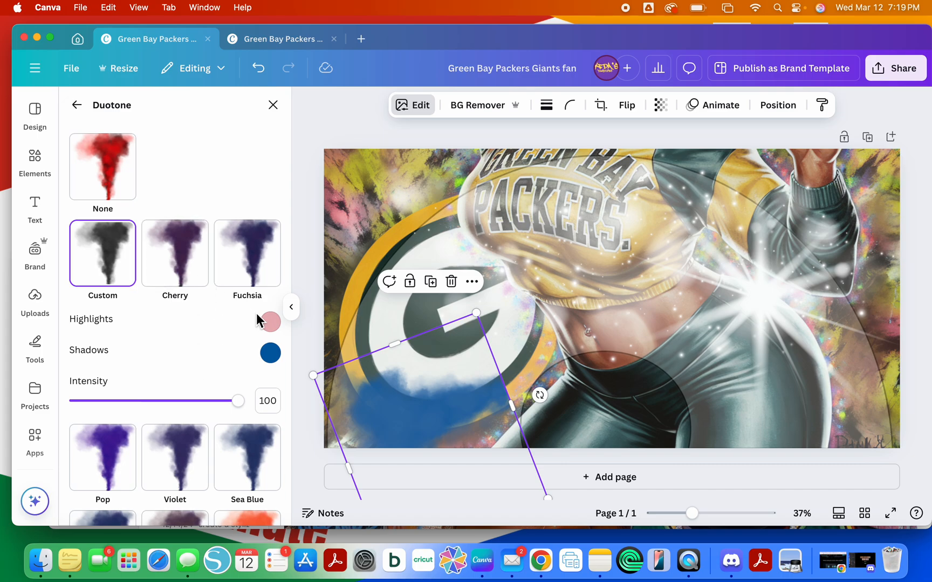
left_click(269, 322)
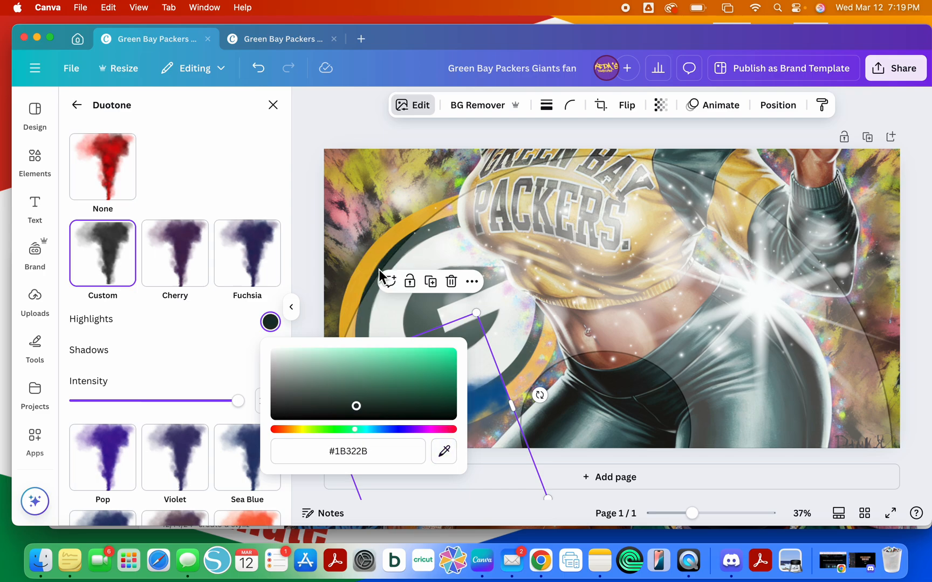
left_click(269, 353)
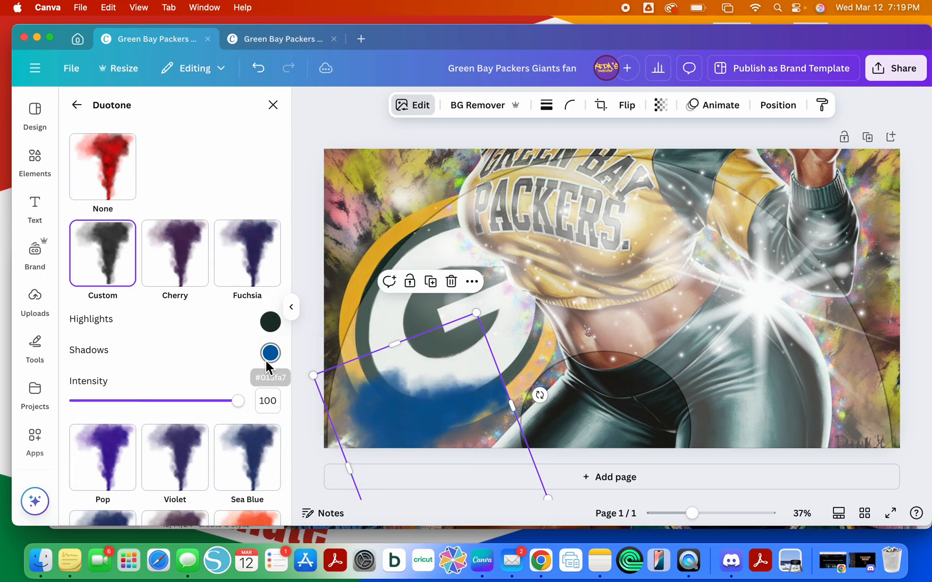
left_click(270, 353)
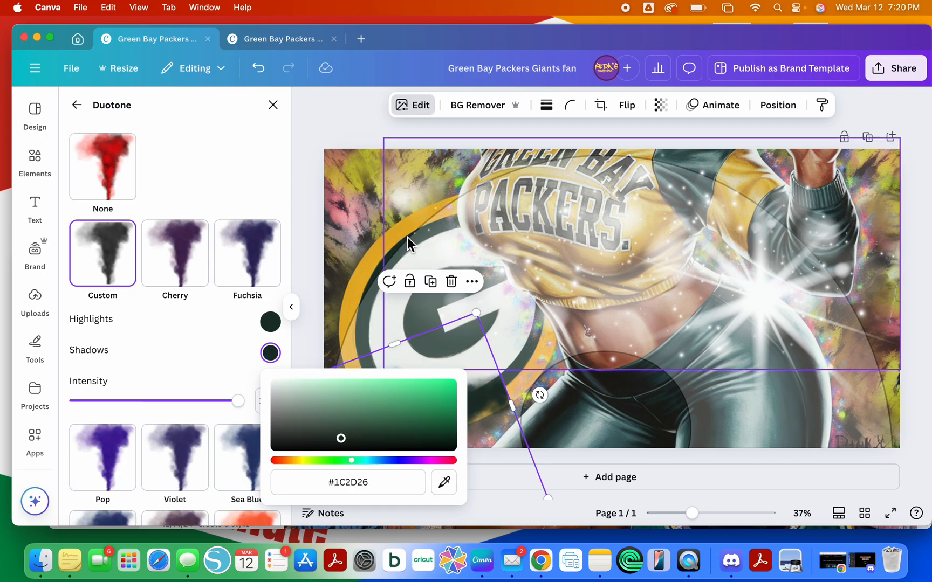
left_click(35, 302)
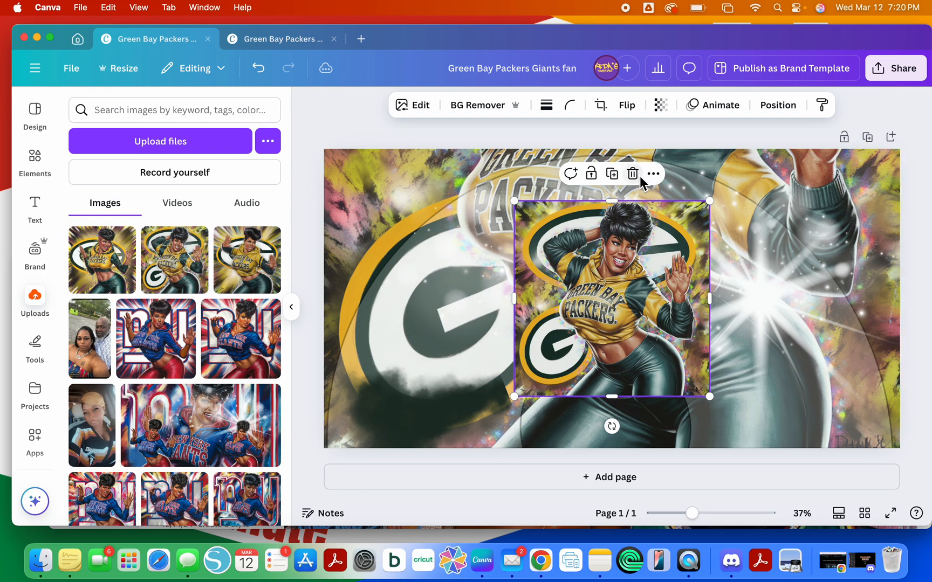
Add the Packers figure cutouts without backgrounds at the lower left and lower right.
left_click(632, 173)
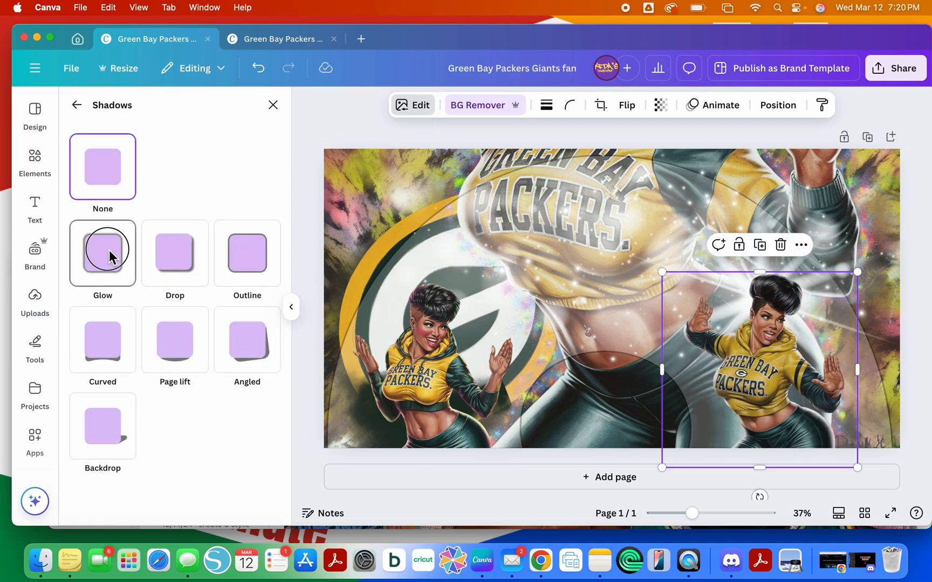
left_click(422, 368)
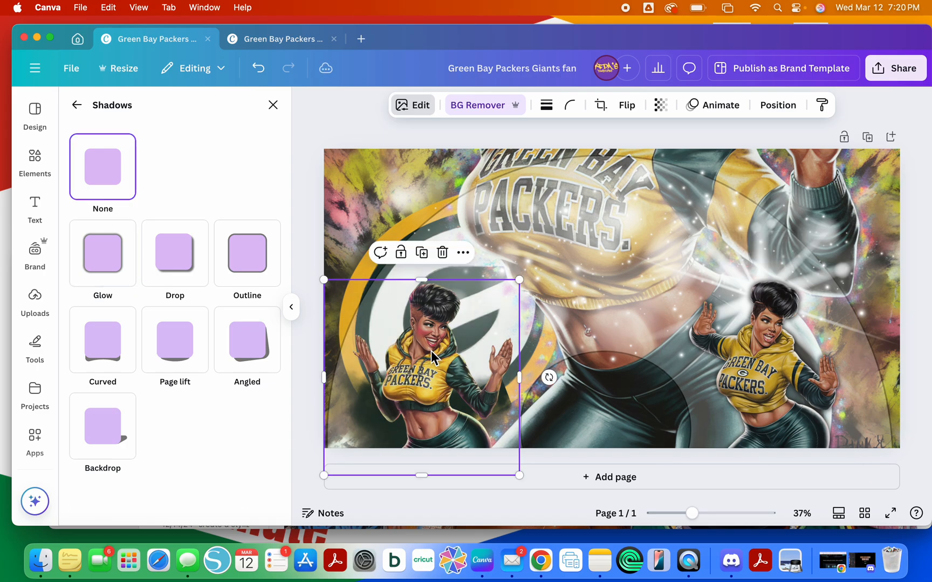
left_click(777, 105)
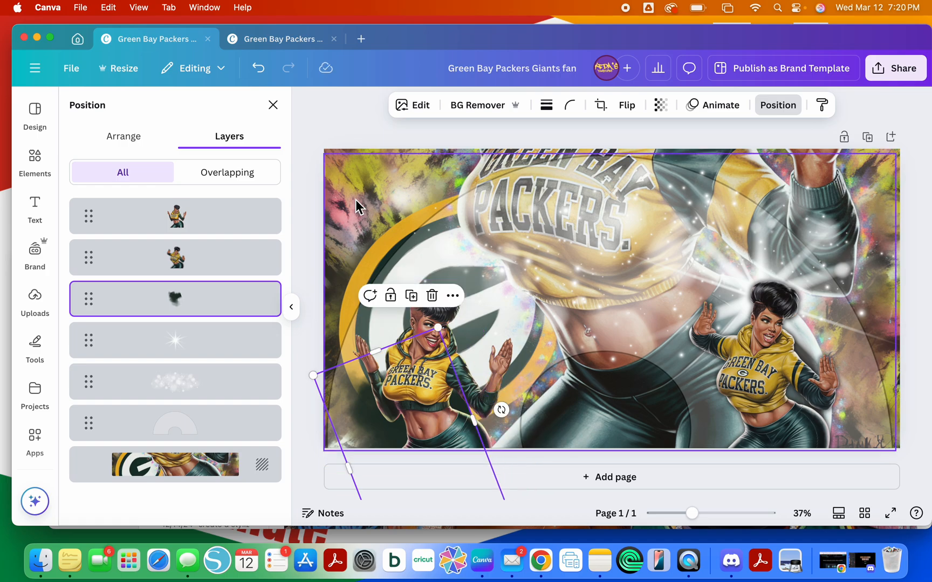
left_click(35, 301)
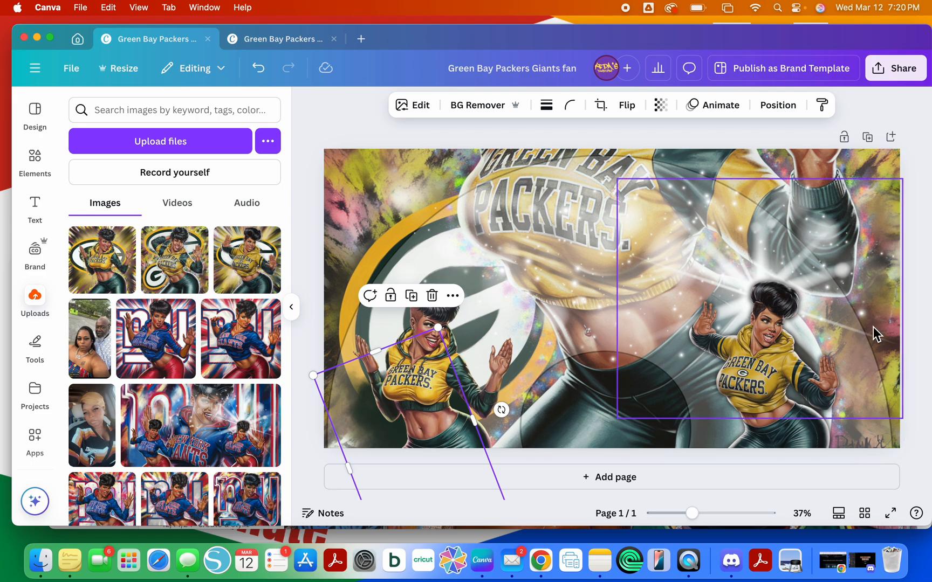
Select the background artwork layer and open its image editing options.
left_click(777, 105)
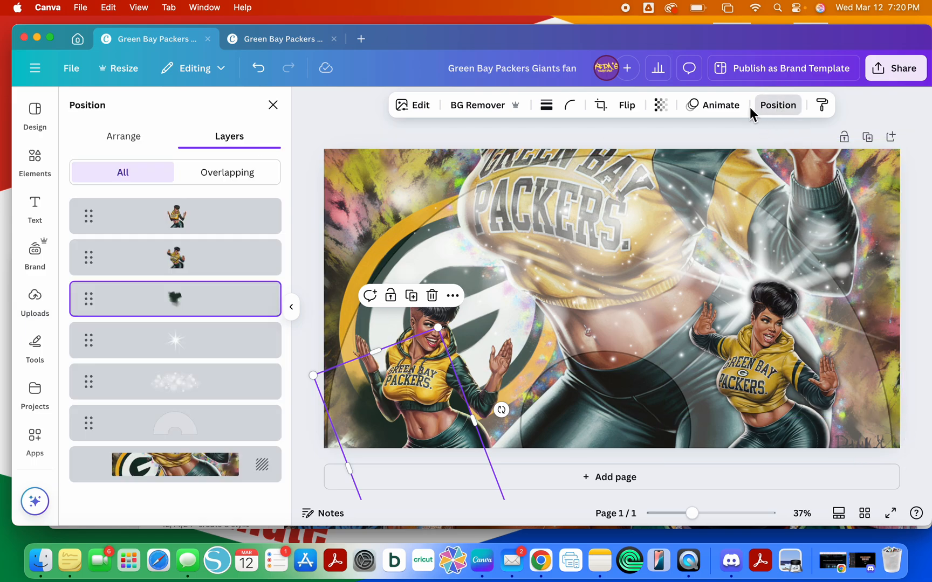
left_click(175, 464)
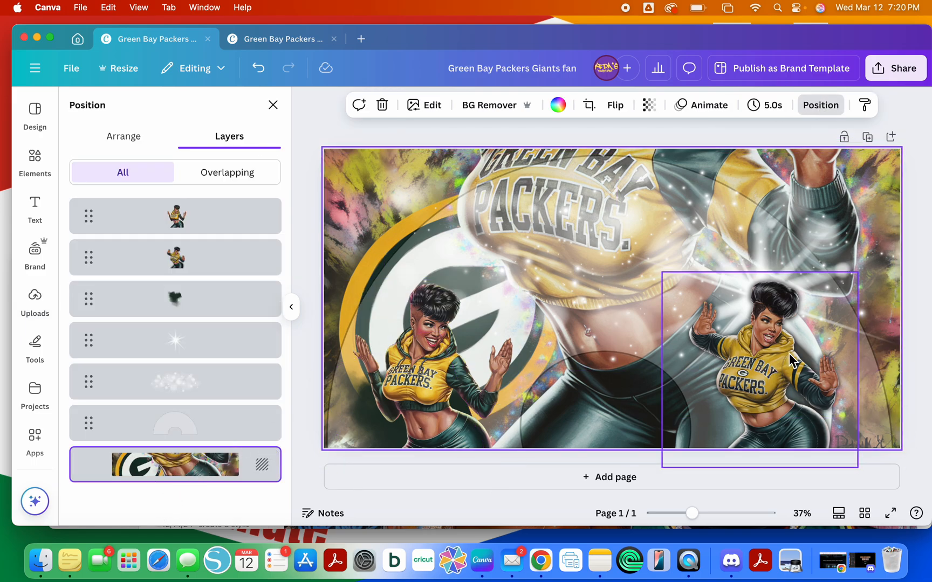
left_click(541, 130)
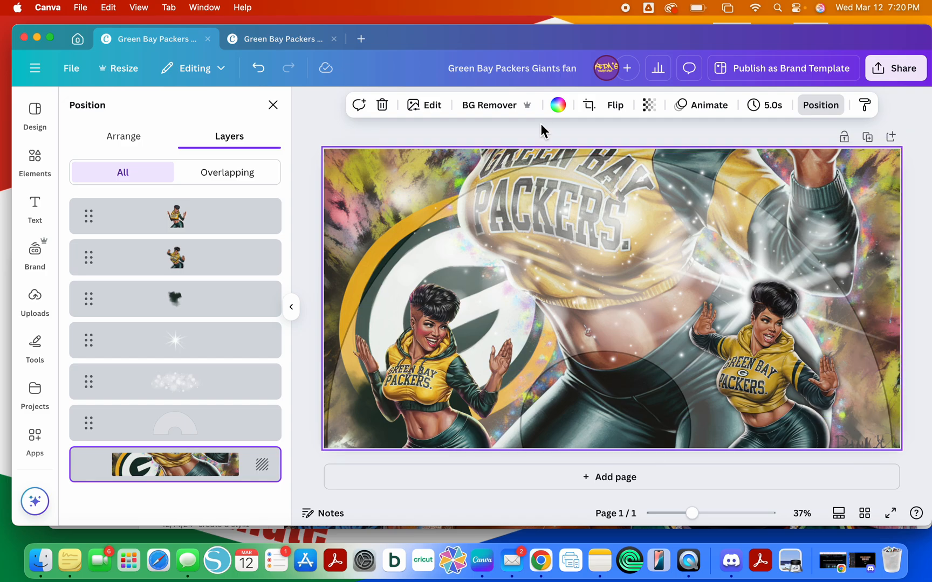
left_click(424, 105)
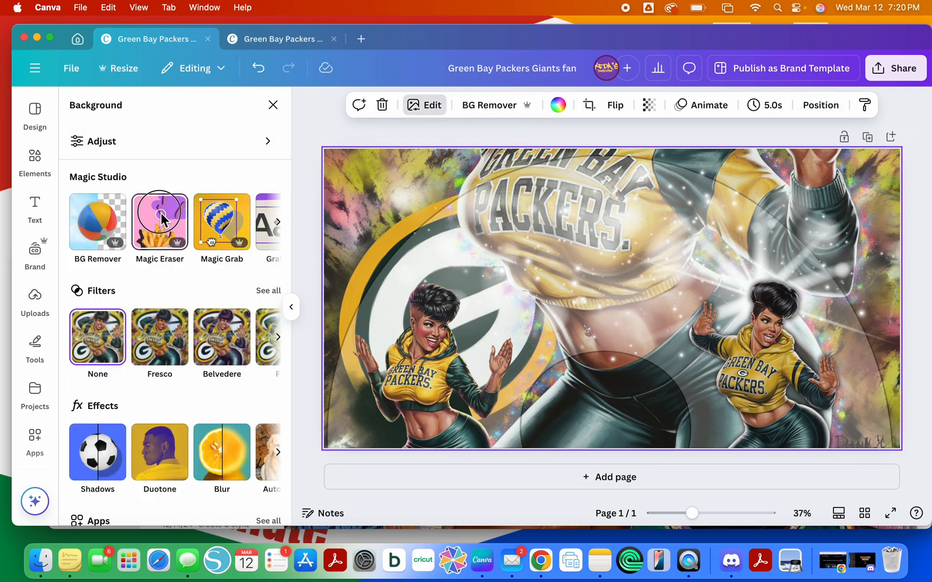
Magic-erase the artist's signature from the background corner and select the frame layer's transparency.
left_click(159, 221)
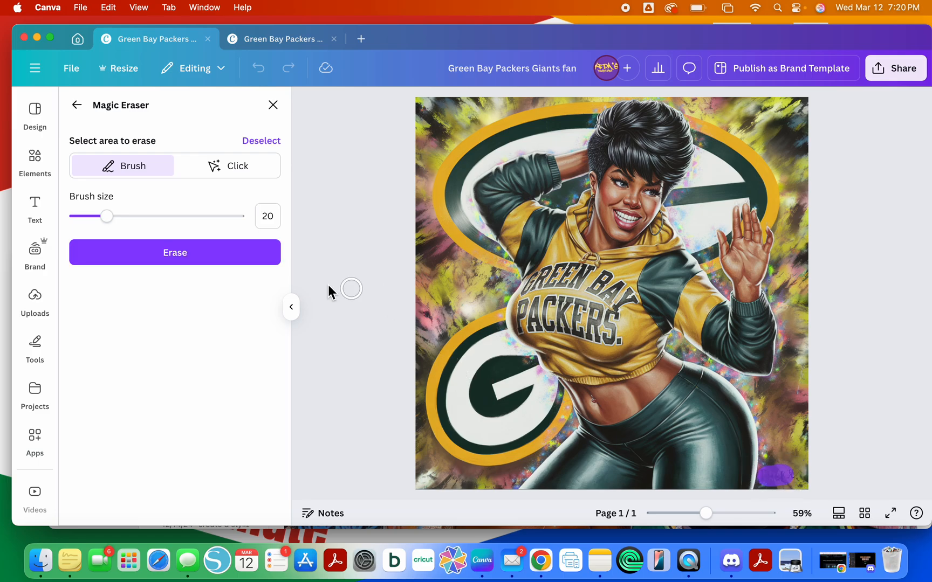
left_click(174, 252)
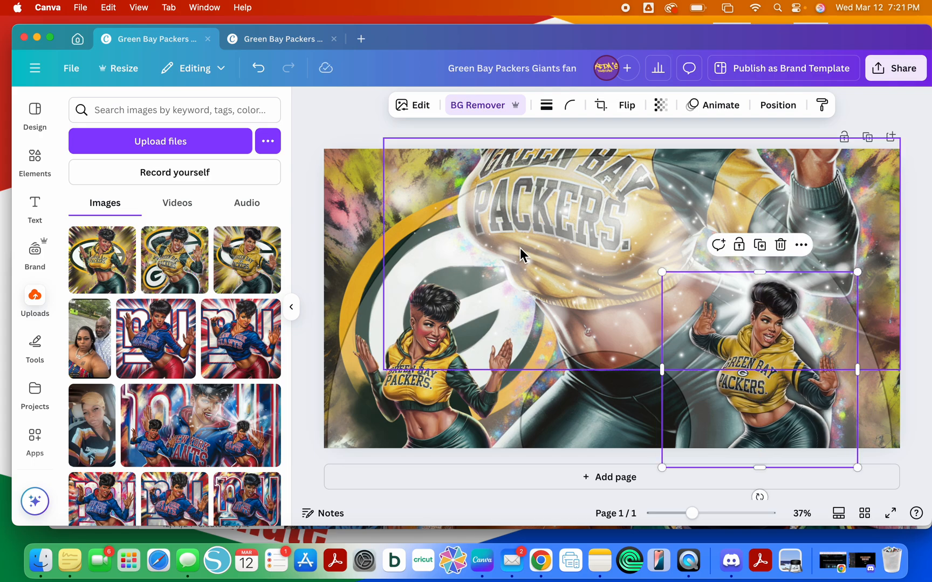
left_click(869, 110)
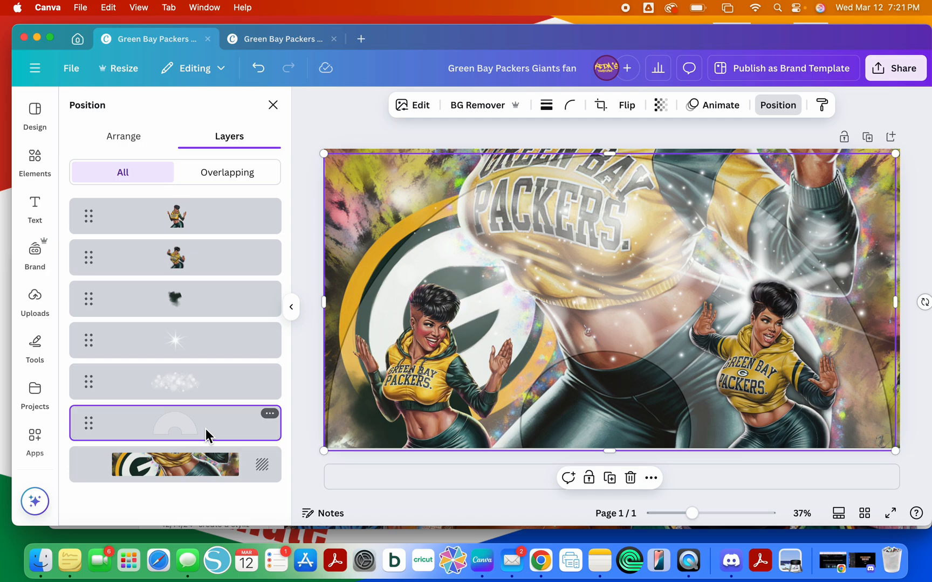
left_click(660, 105)
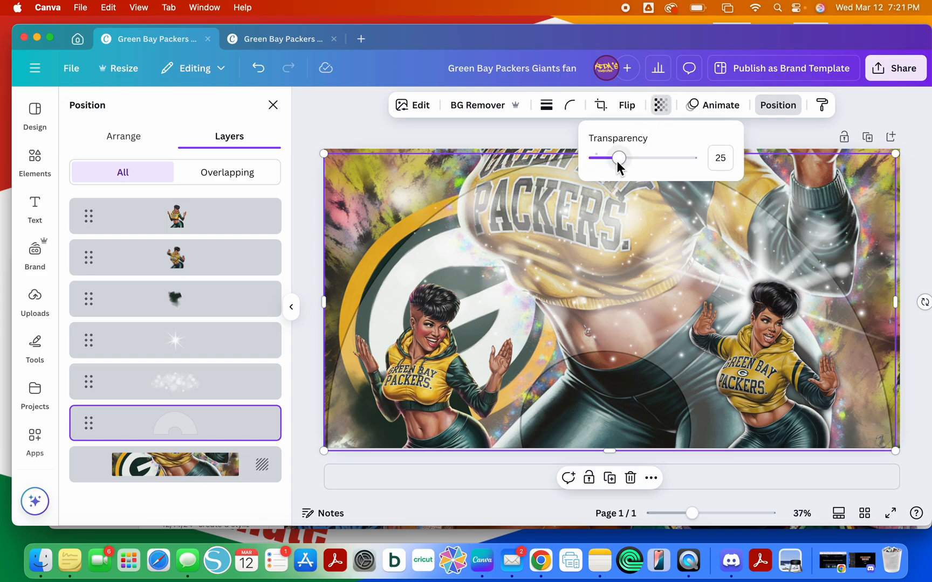
Fade the fan-shaped frame outline almost completely and bring up the PNG download options.
left_click(336, 128)
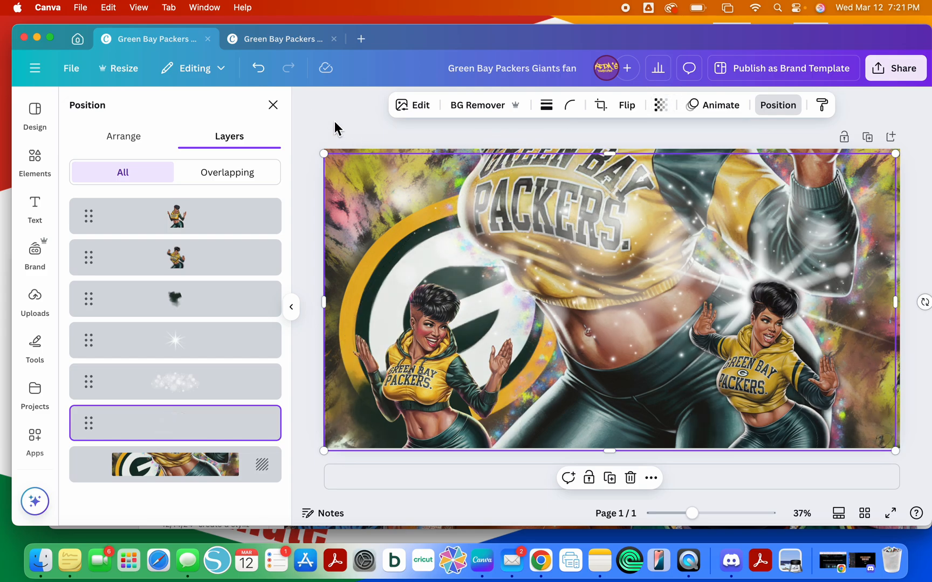
left_click(34, 301)
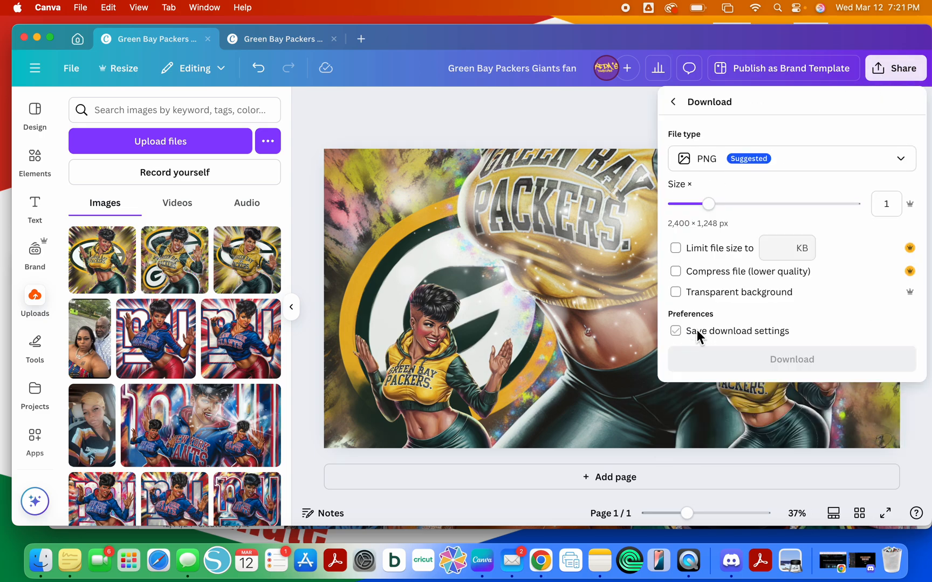
Download the Packers fan PNG into Sports Clack Fans and confirm it in Finder.
left_click(791, 359)
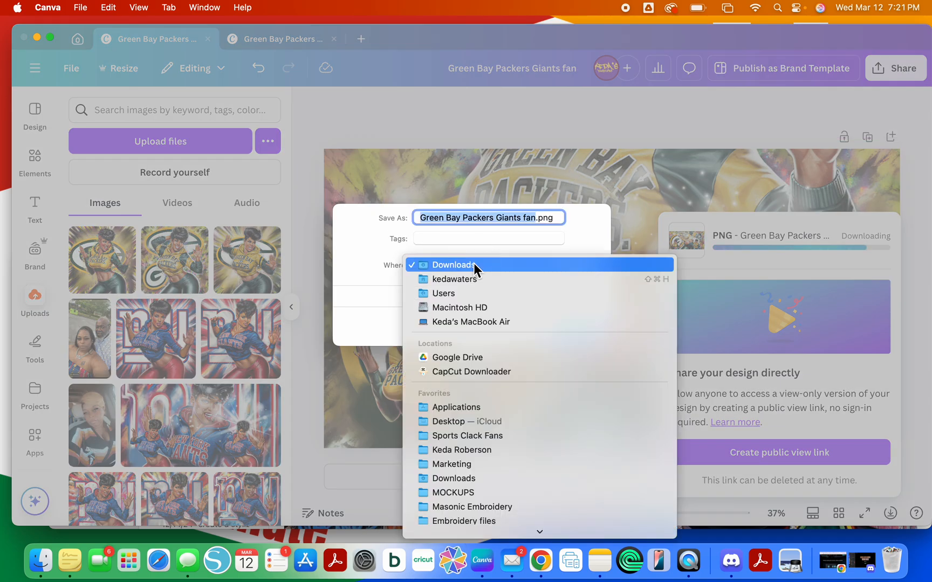
left_click(464, 435)
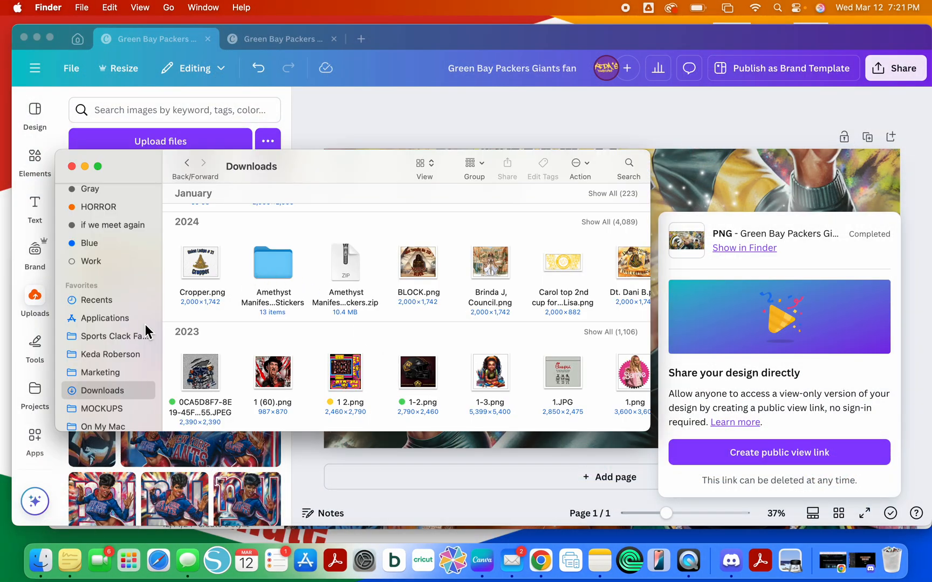
left_click(107, 337)
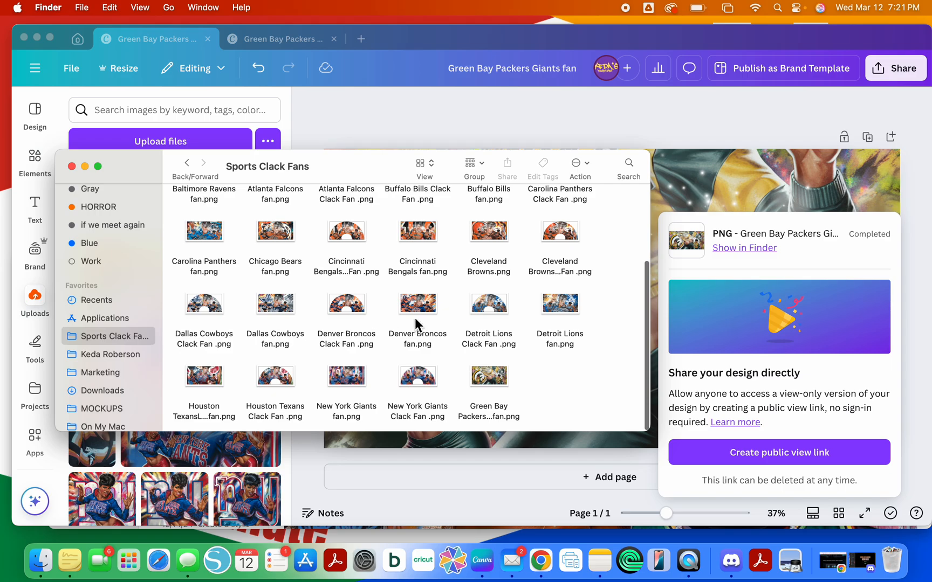
mouse_move(528, 395)
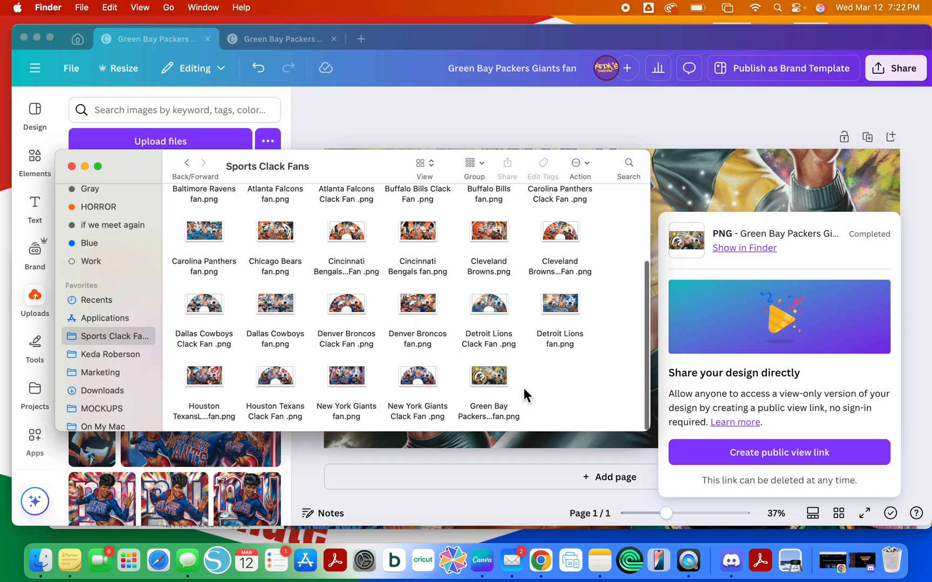
mouse_move(475, 303)
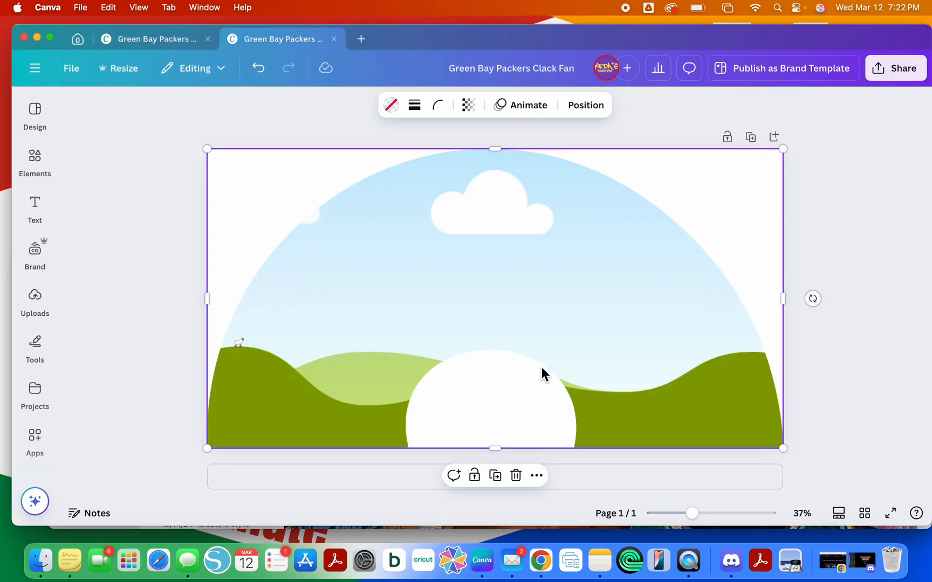
mouse_move(92, 260)
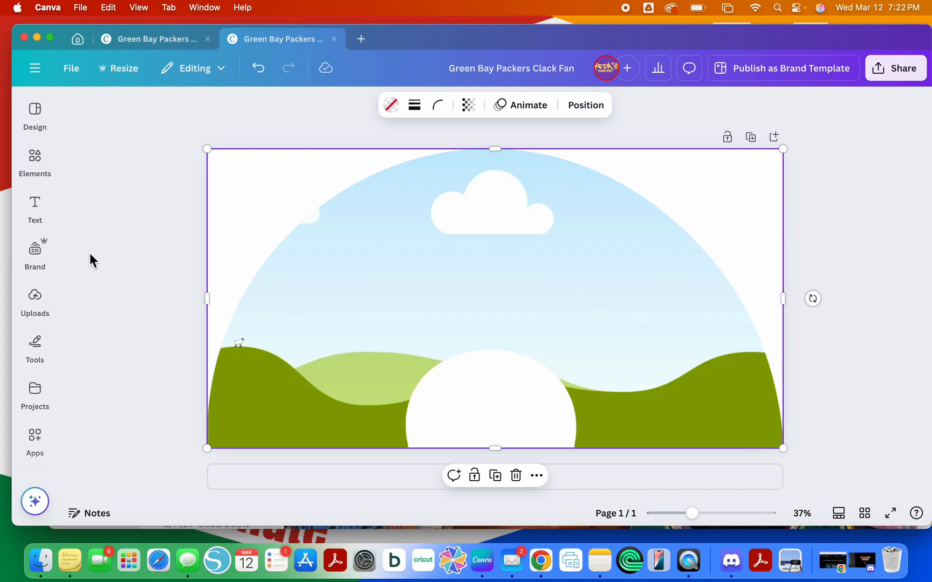
Upload the Packers fan PNG and drop it into the clack fan's half-circle frame.
left_click(34, 303)
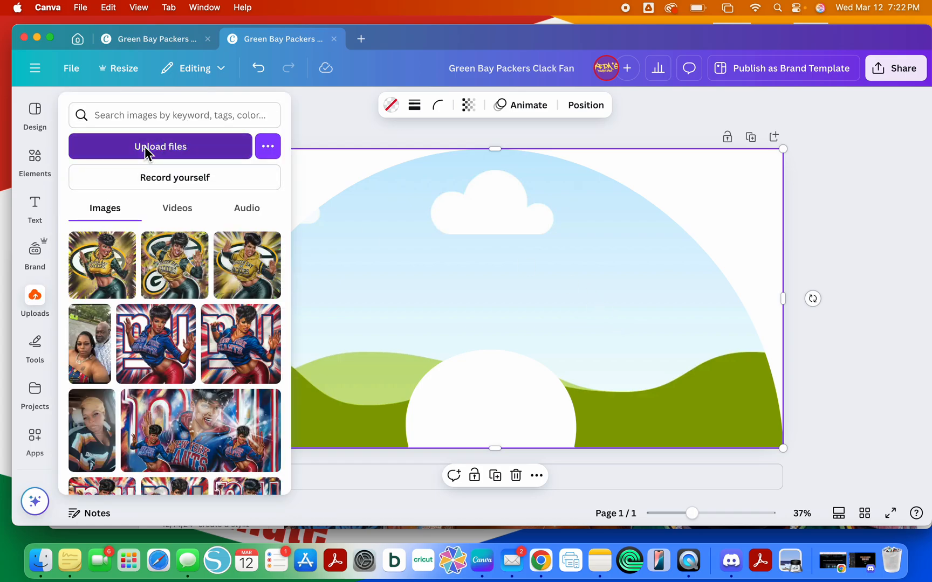
left_click(160, 146)
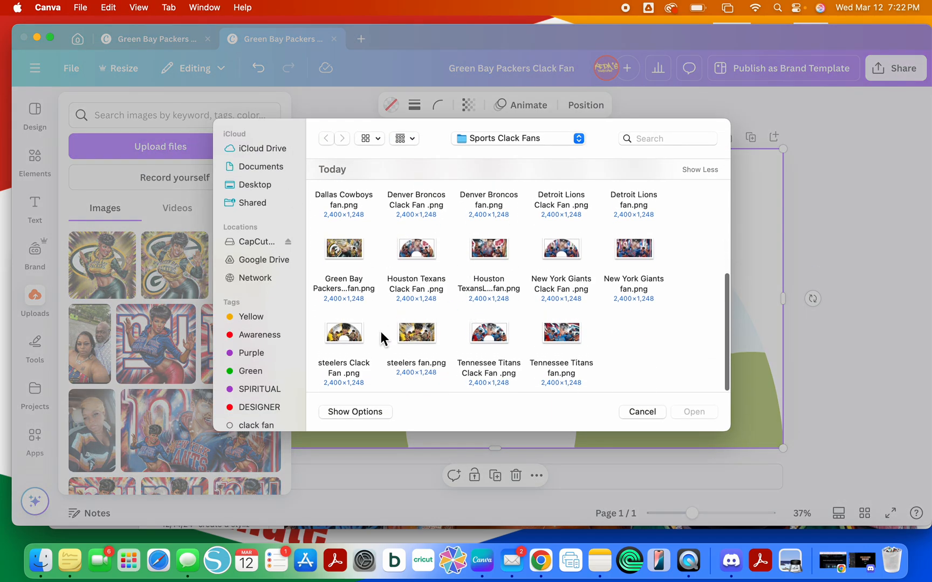
left_click(343, 249)
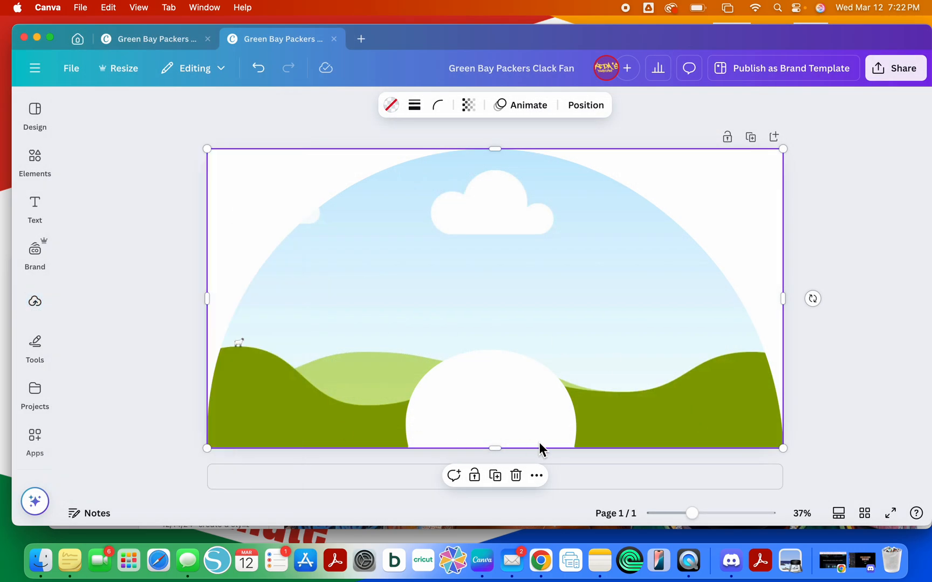
mouse_move(34, 302)
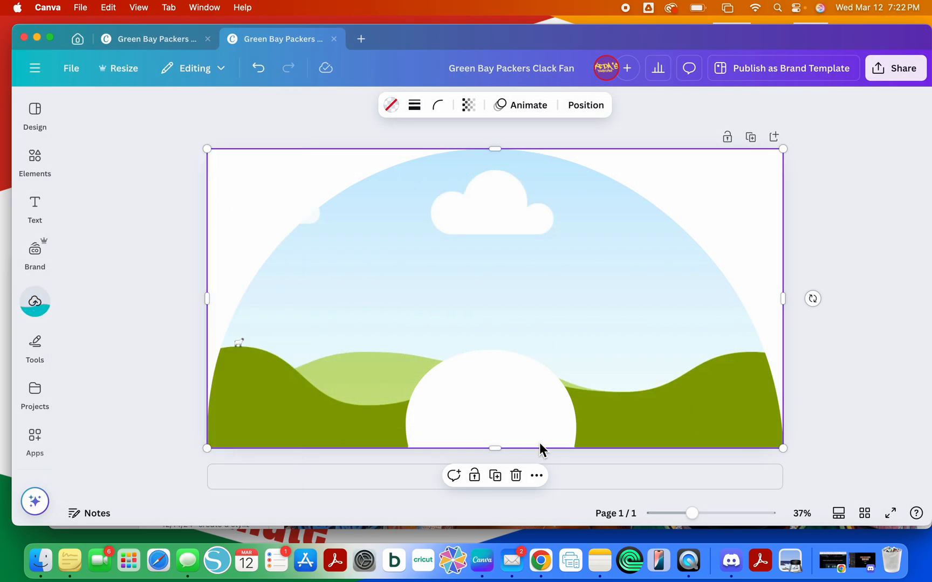
left_click(35, 302)
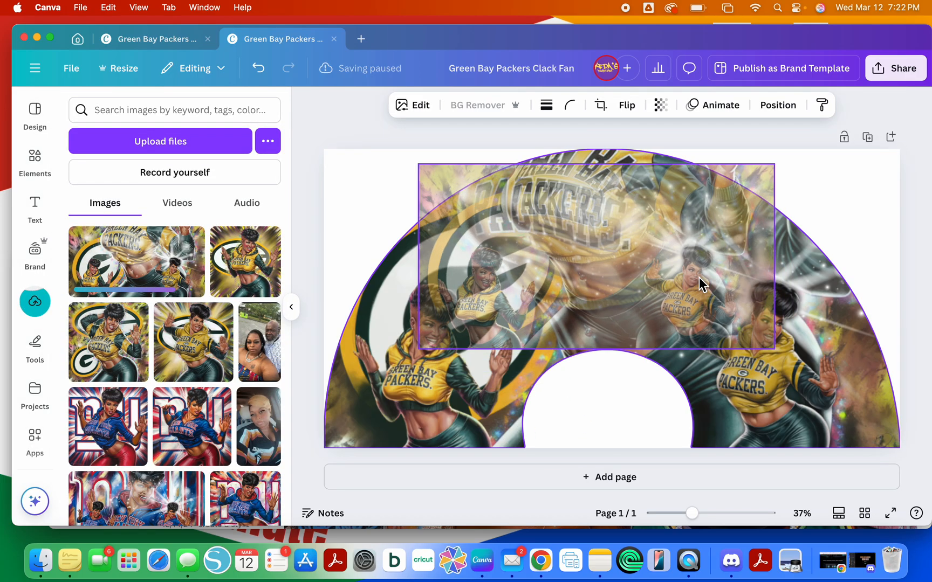
left_click(371, 128)
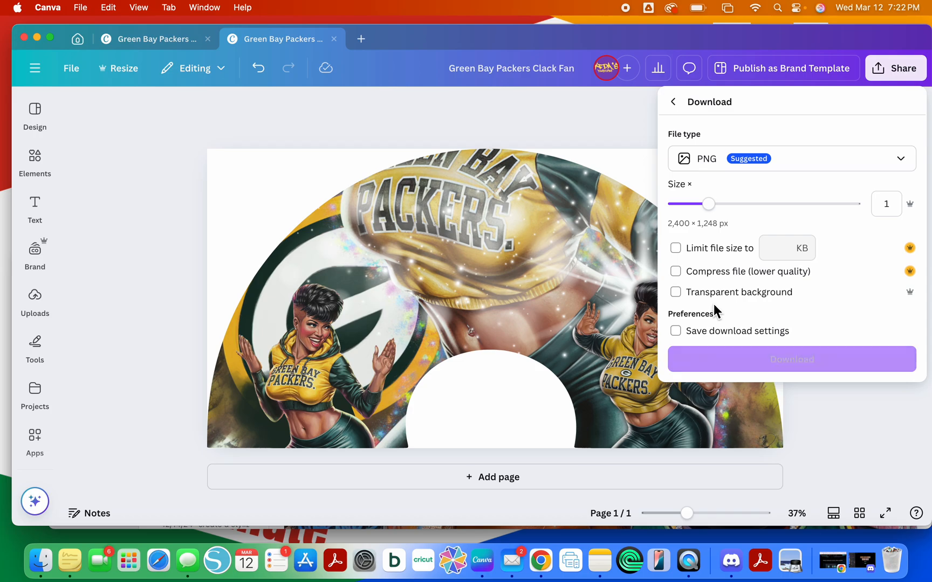
Save the Clack Fan PNG into Sports Clack Fans and return to Canva's home page.
left_click(791, 359)
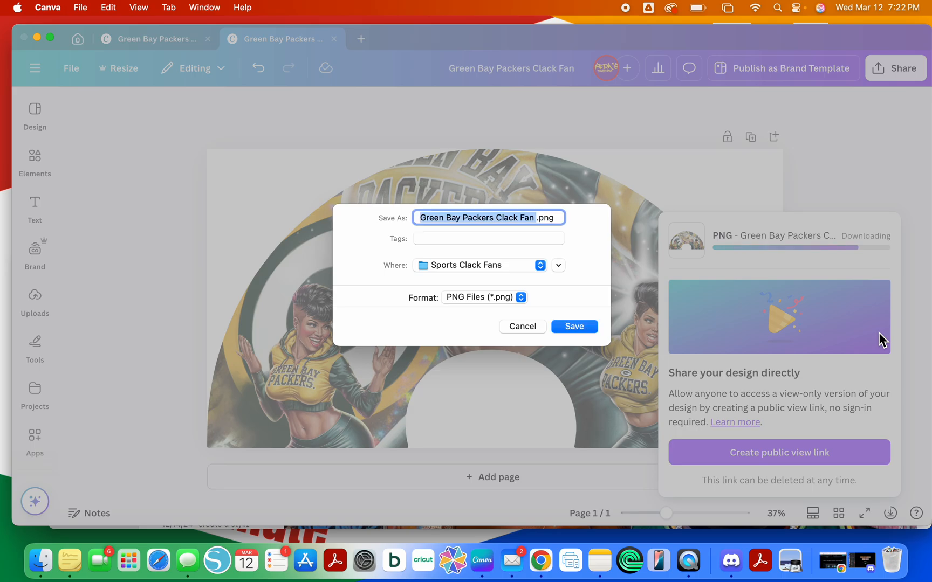
left_click(573, 326)
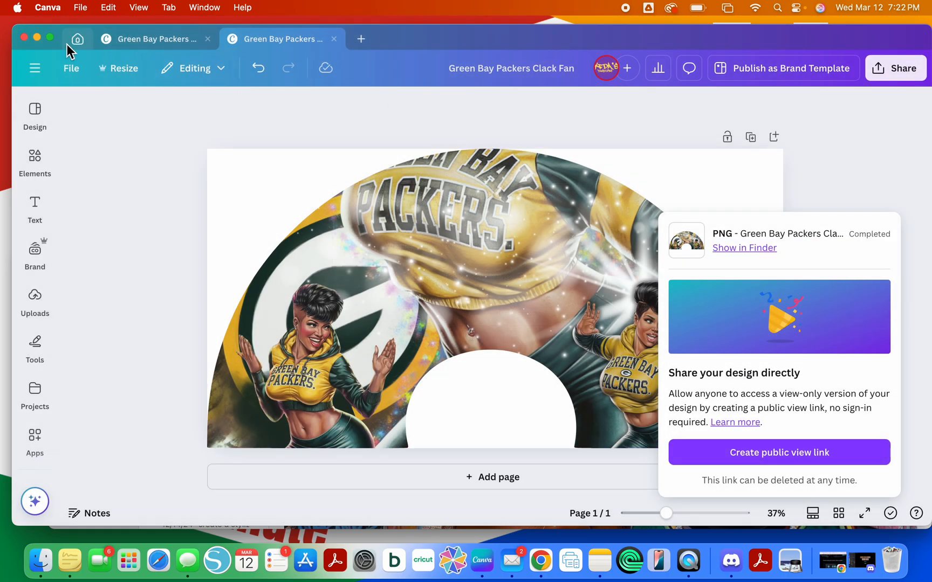
left_click(77, 39)
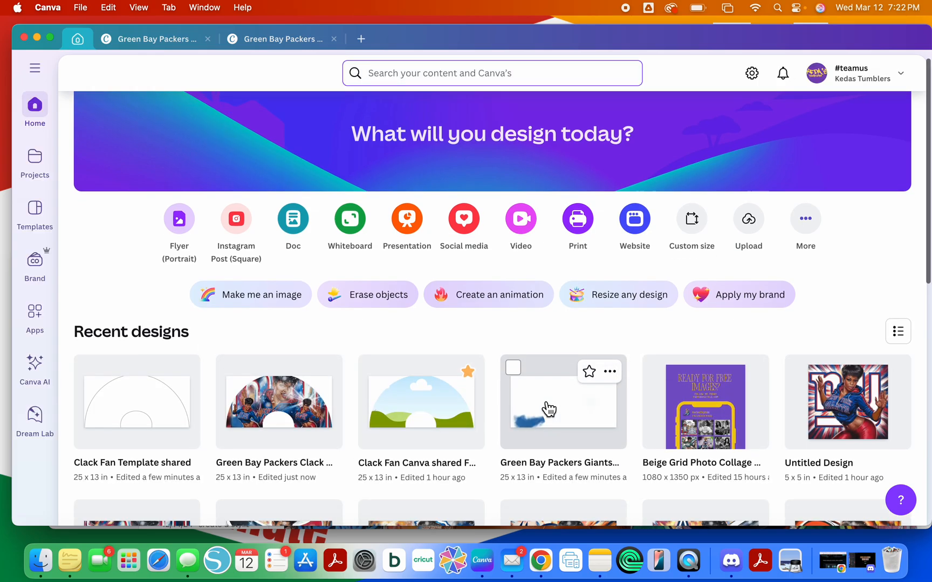
Scroll the recent designs and switch back to the Green Bay Packers Clack Fan design tab.
scroll("down", 3)
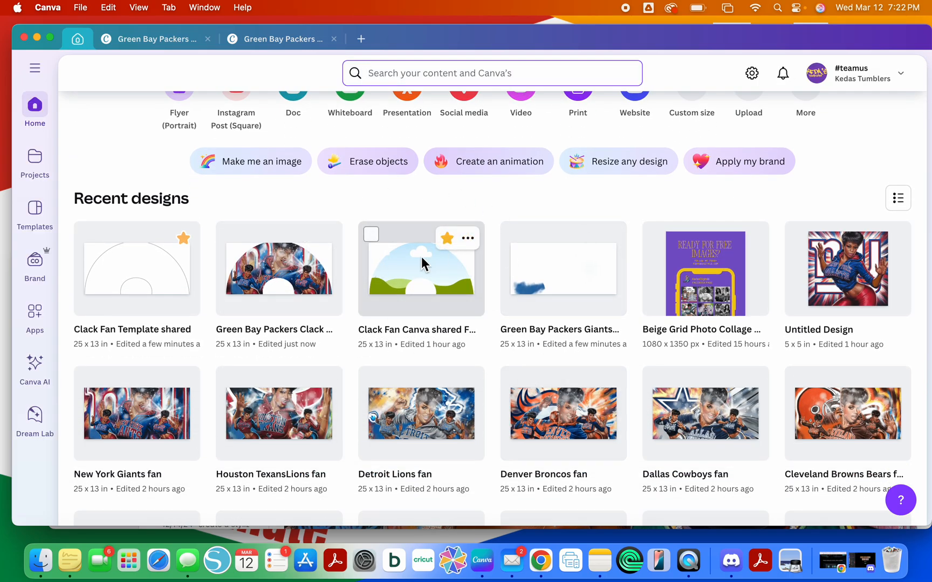
mouse_move(125, 279)
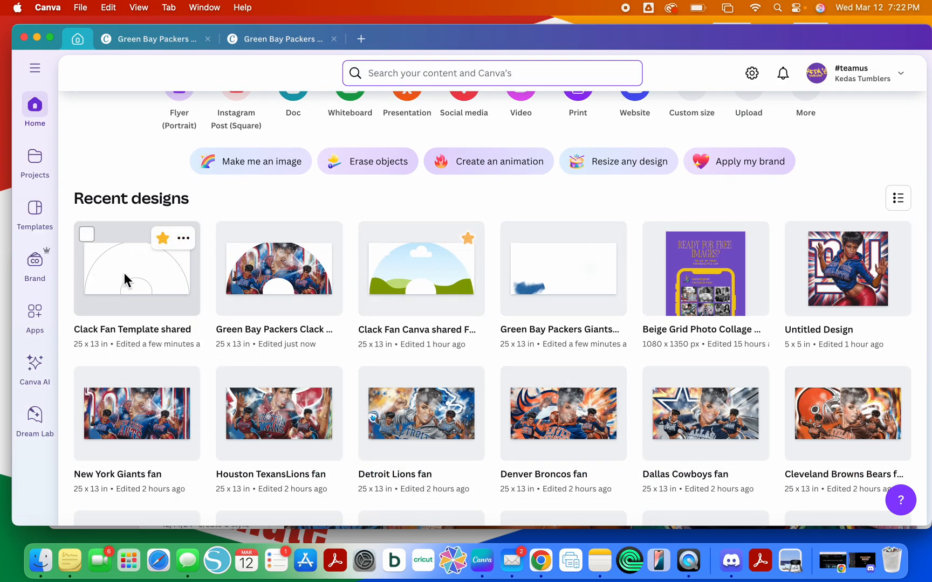
mouse_move(508, 346)
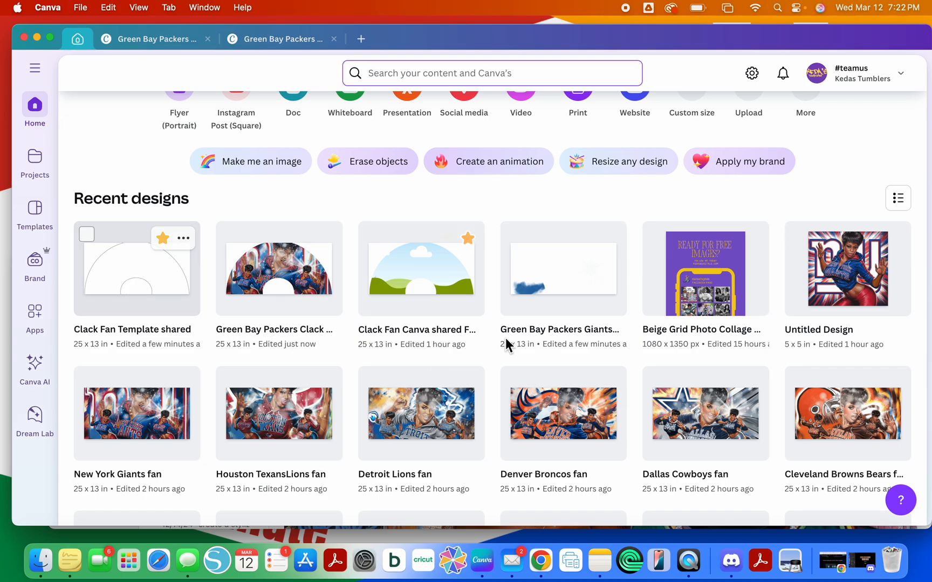
mouse_move(303, 154)
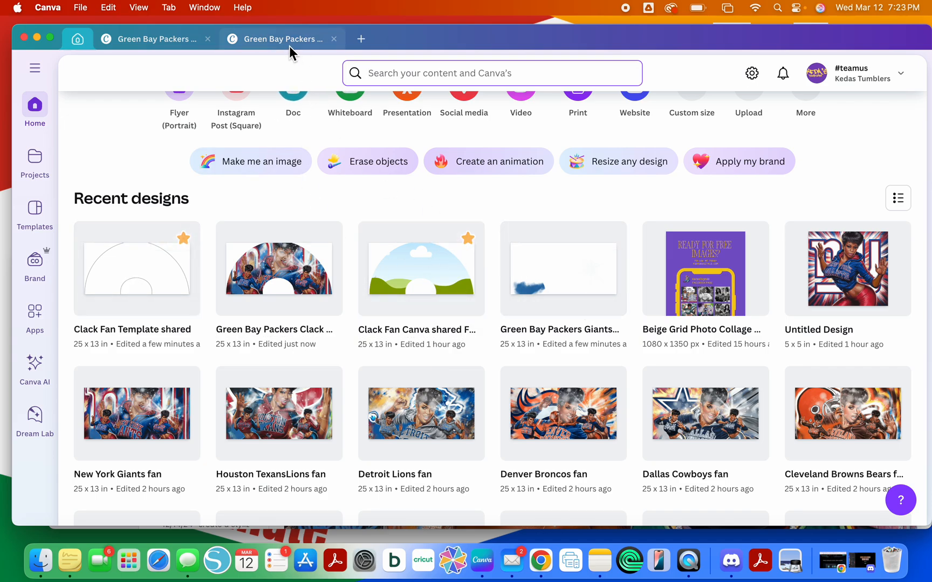
left_click(278, 269)
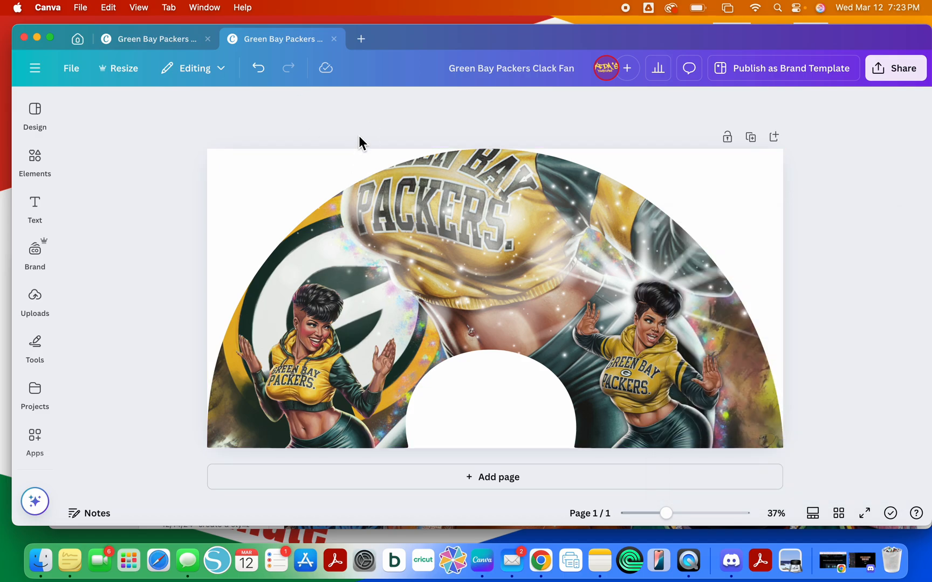